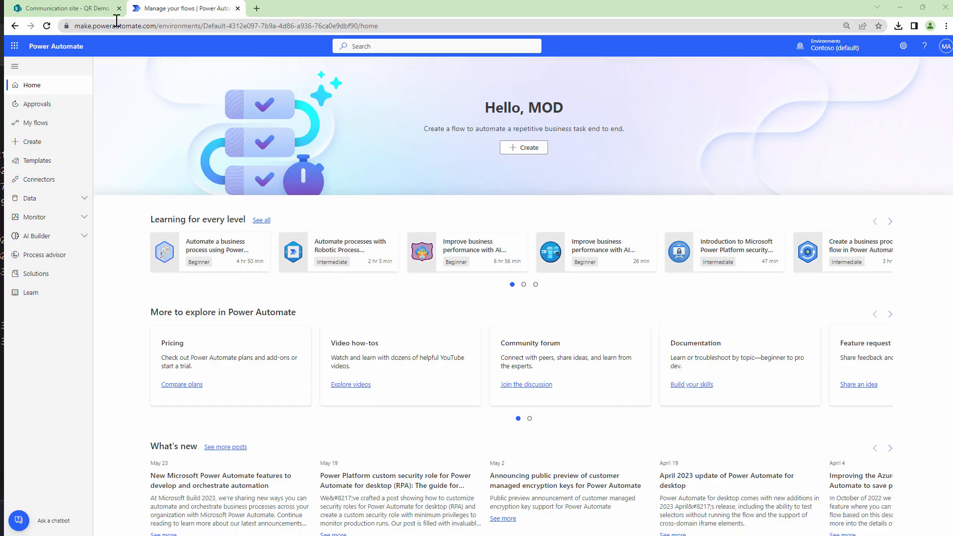
# - Start a new automated cloud flow from blank after checking the empty QR Demo library
pyautogui.click(64, 8)
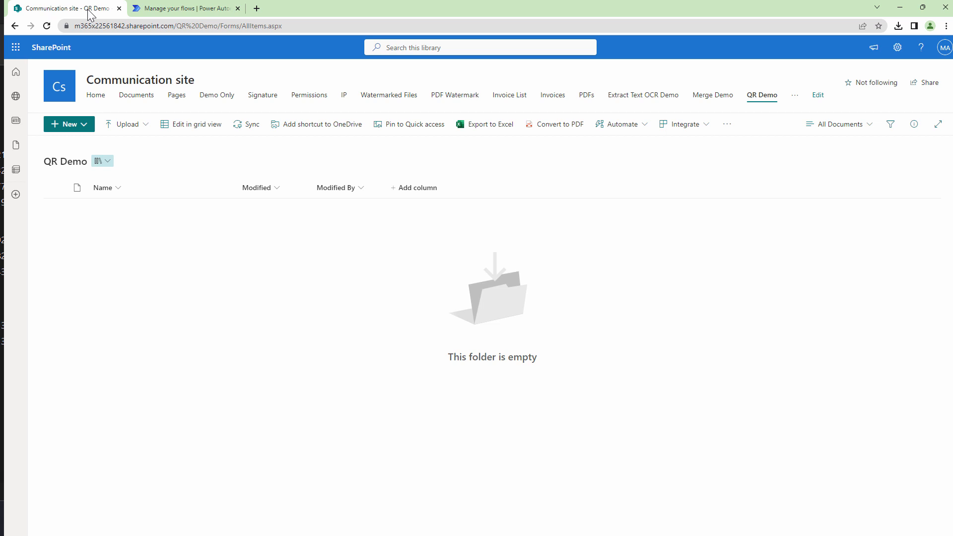
pyautogui.click(186, 8)
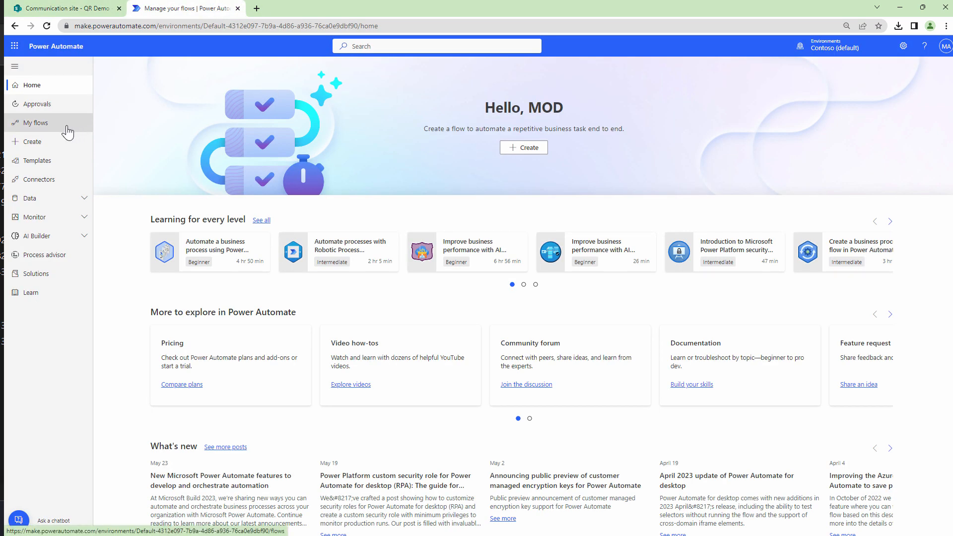
pyautogui.click(29, 142)
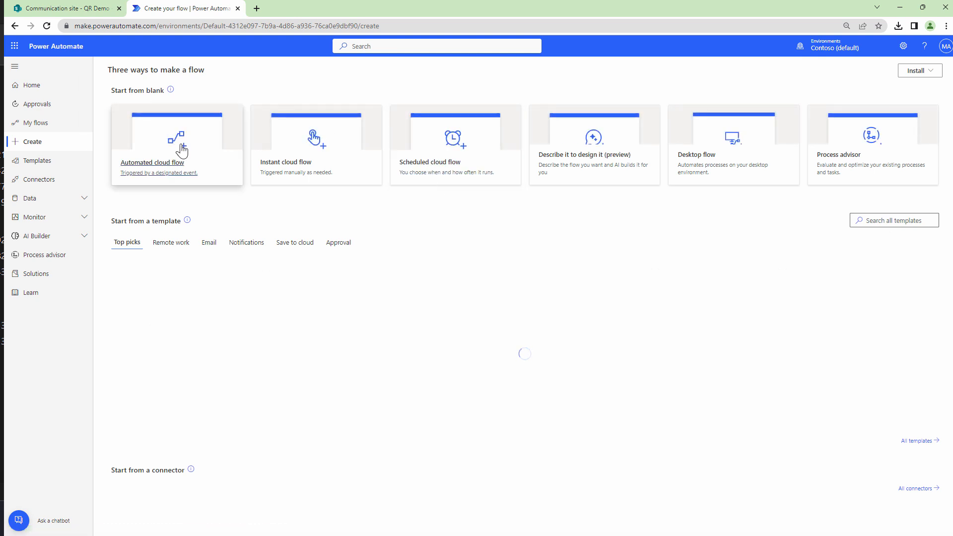
pyautogui.click(176, 145)
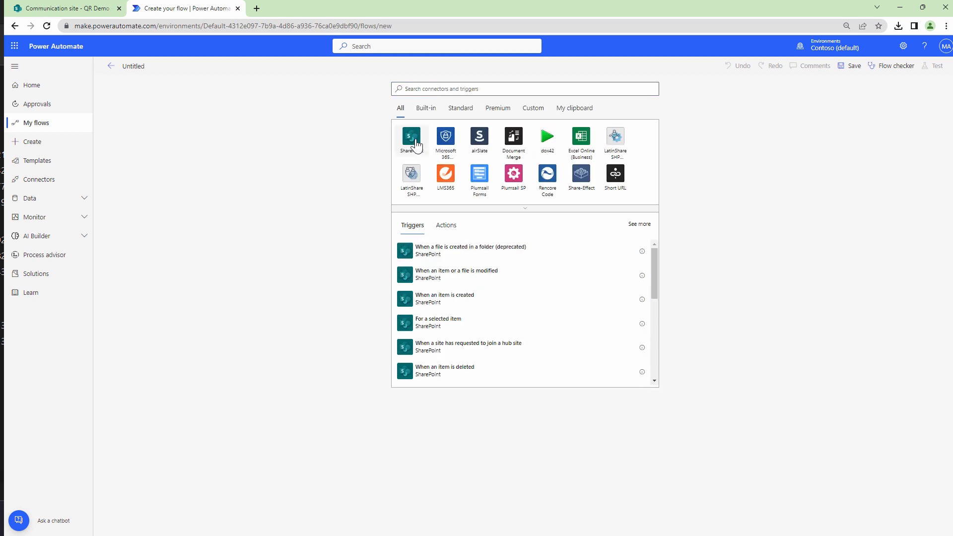
# - Add the SharePoint 'When a file is created or modified (properties only)' trigger on the Communication site
pyautogui.click(411, 136)
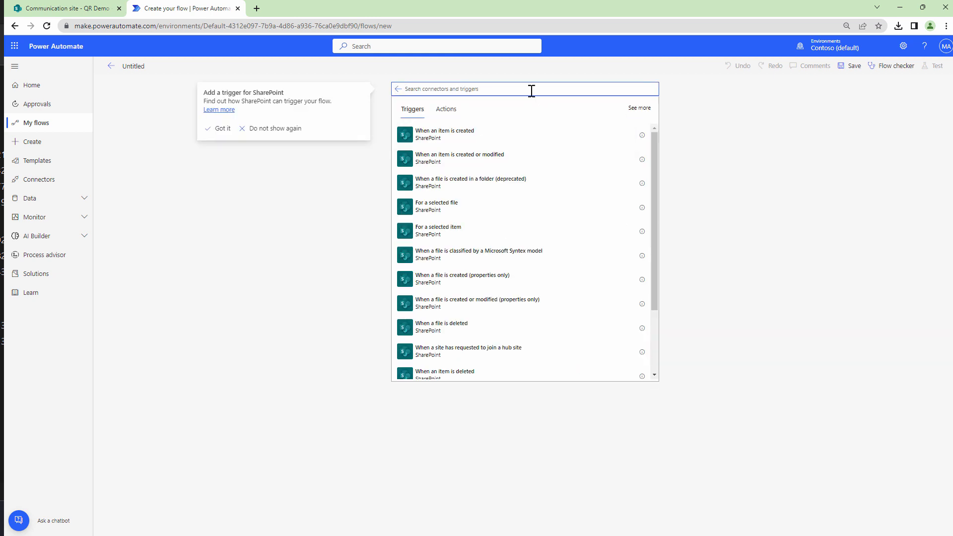
pyautogui.write('file')
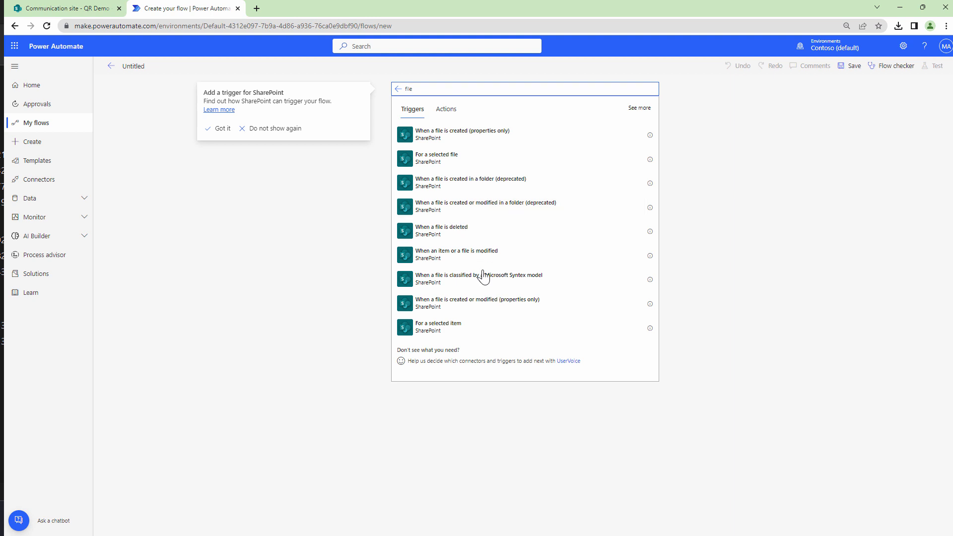
pyautogui.moveTo(489, 228)
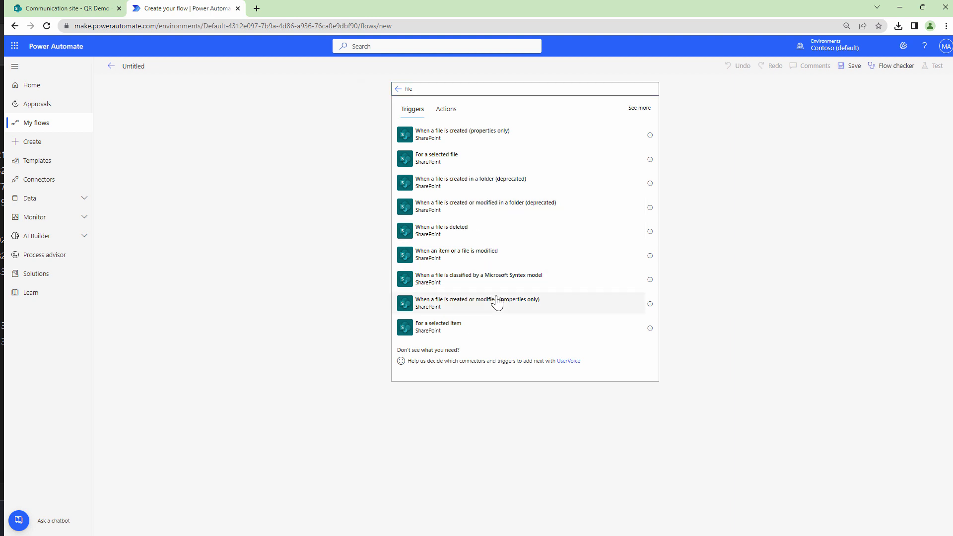
pyautogui.click(478, 303)
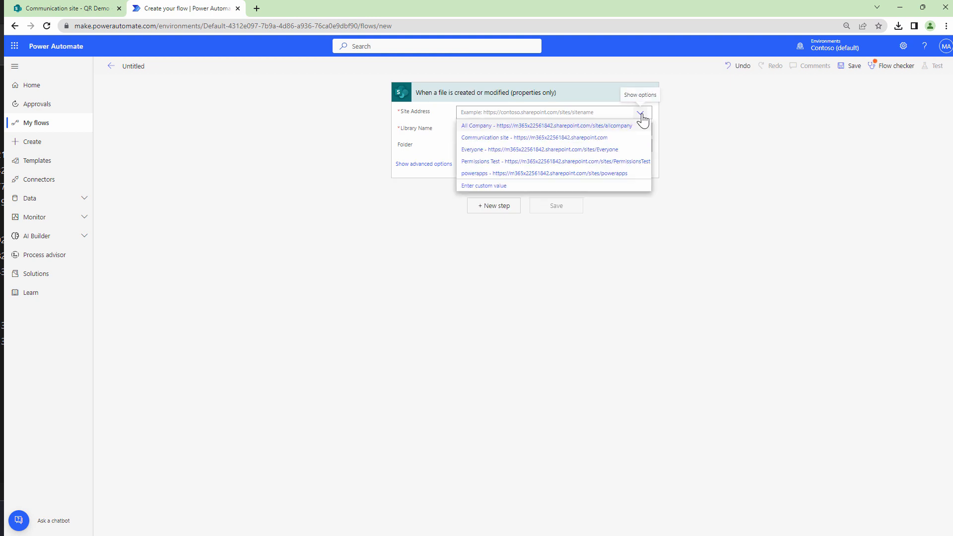
pyautogui.click(531, 137)
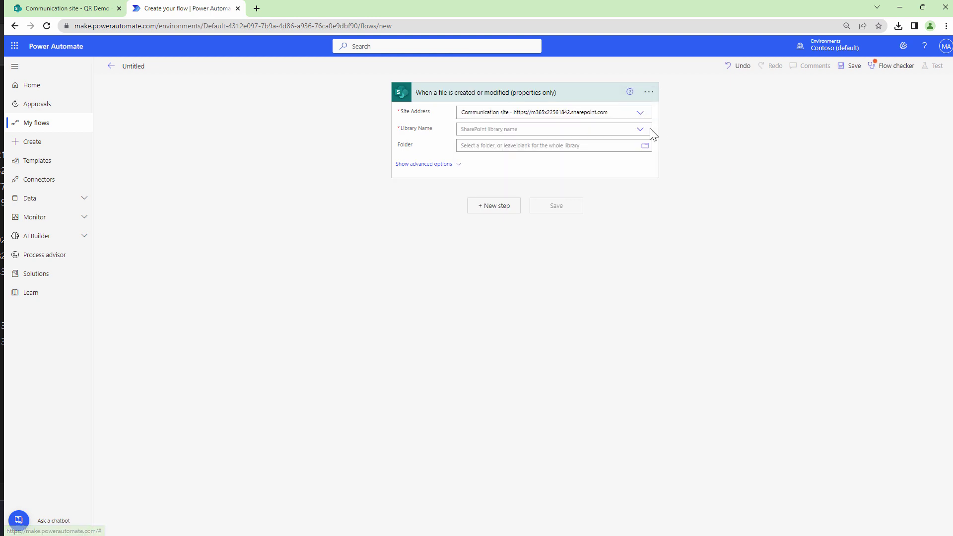
pyautogui.click(641, 129)
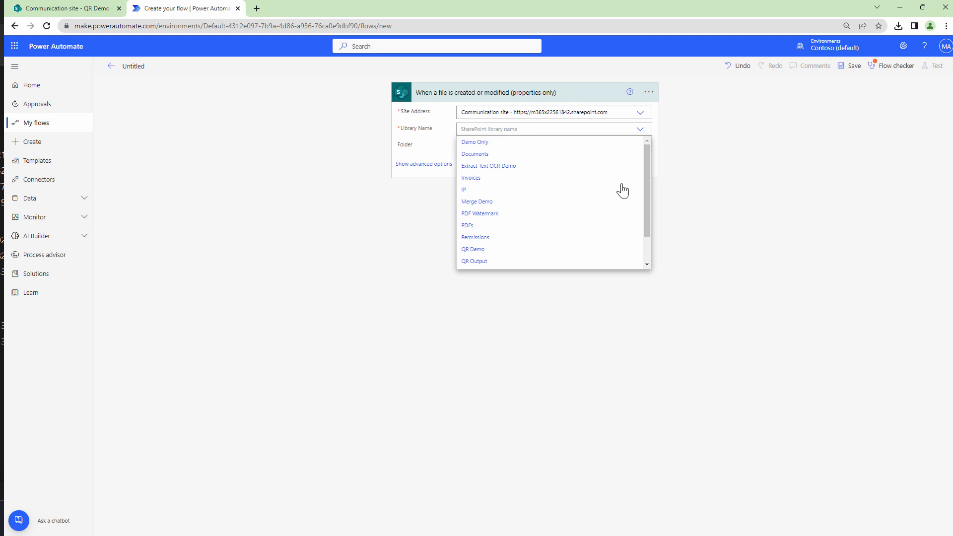
pyautogui.moveTo(497, 250)
pyautogui.write('SharePoint')
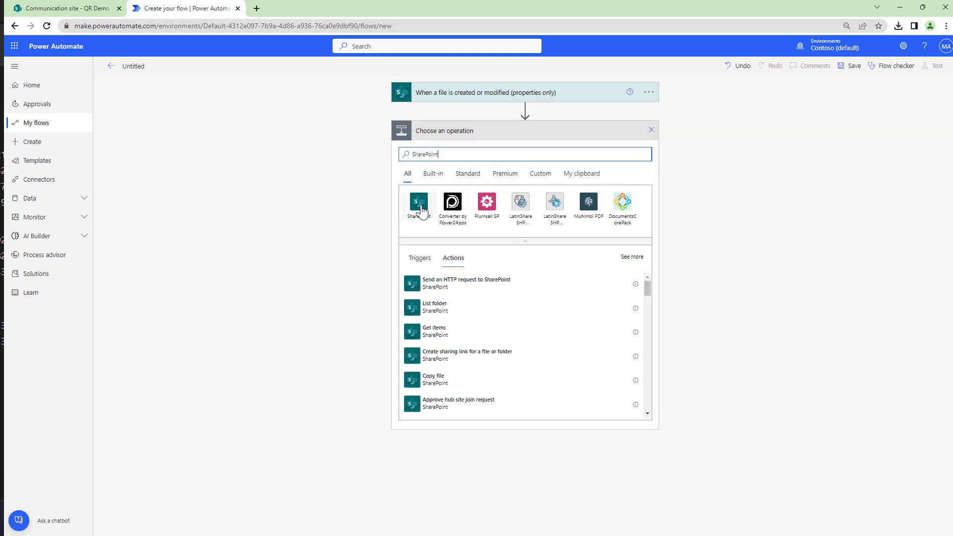
# - Add a Get file content step using the Communication site and the trigger's Identifier
pyautogui.click(418, 203)
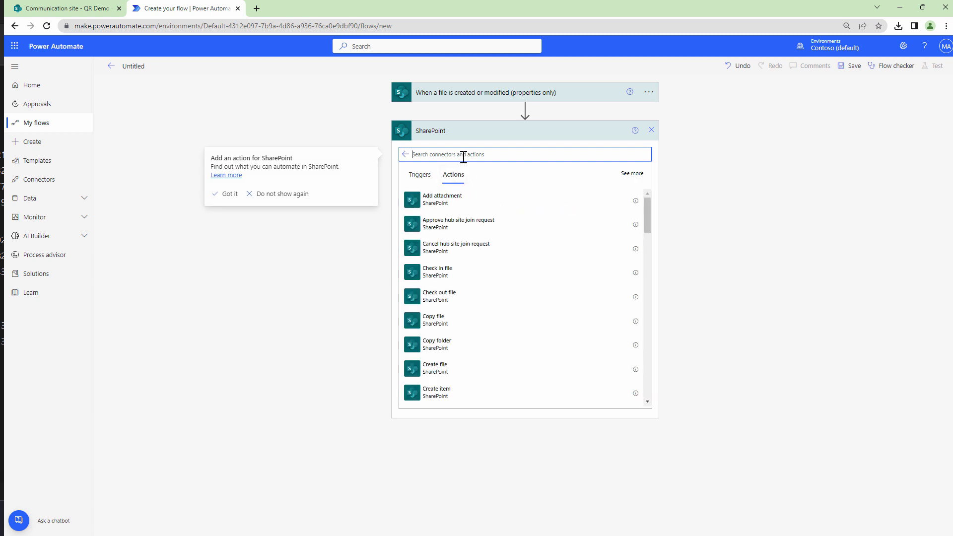
pyautogui.write('Get f')
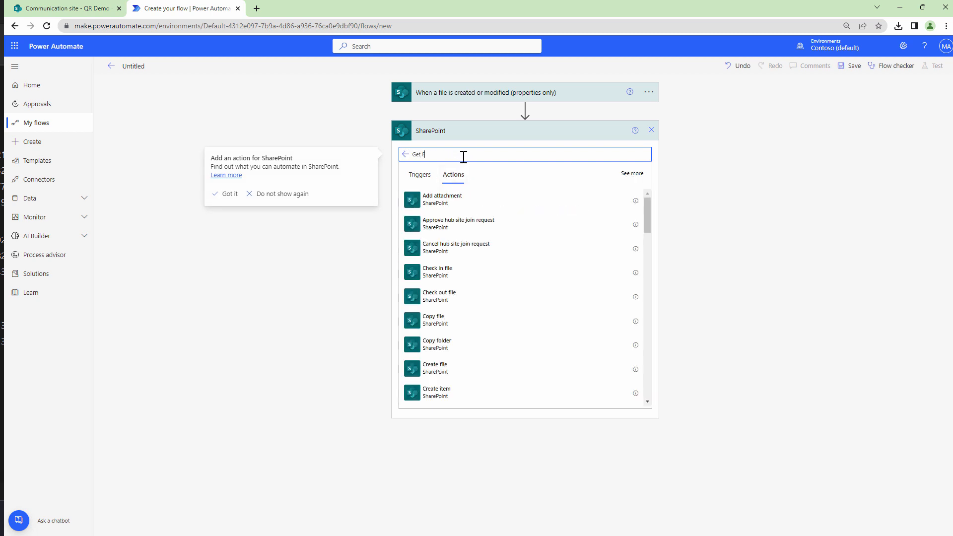
pyautogui.write('ile Content')
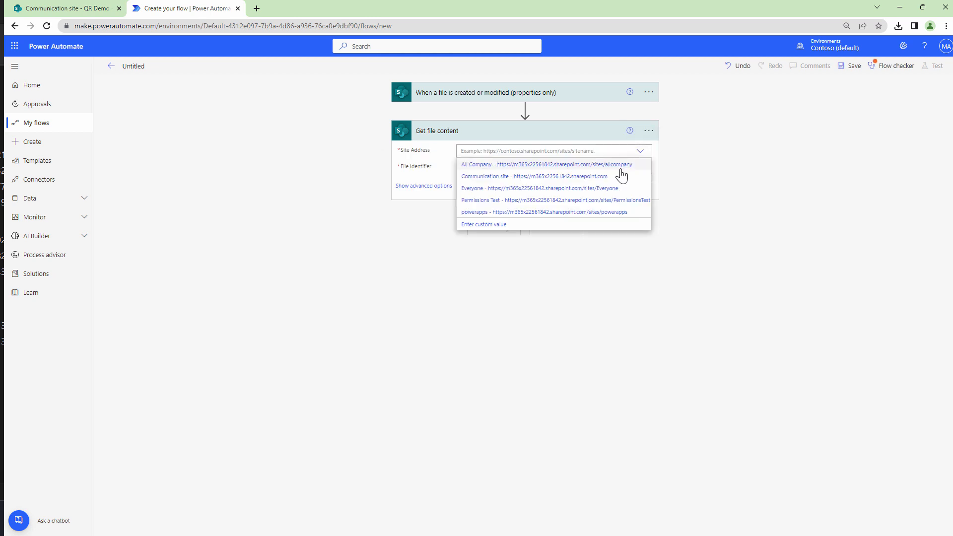
pyautogui.click(532, 177)
pyautogui.write('iden')
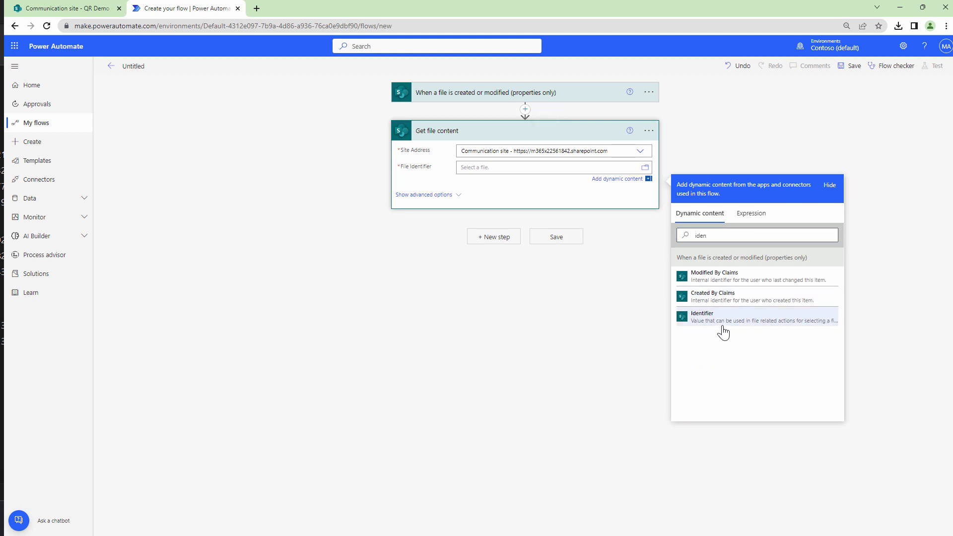
pyautogui.click(724, 316)
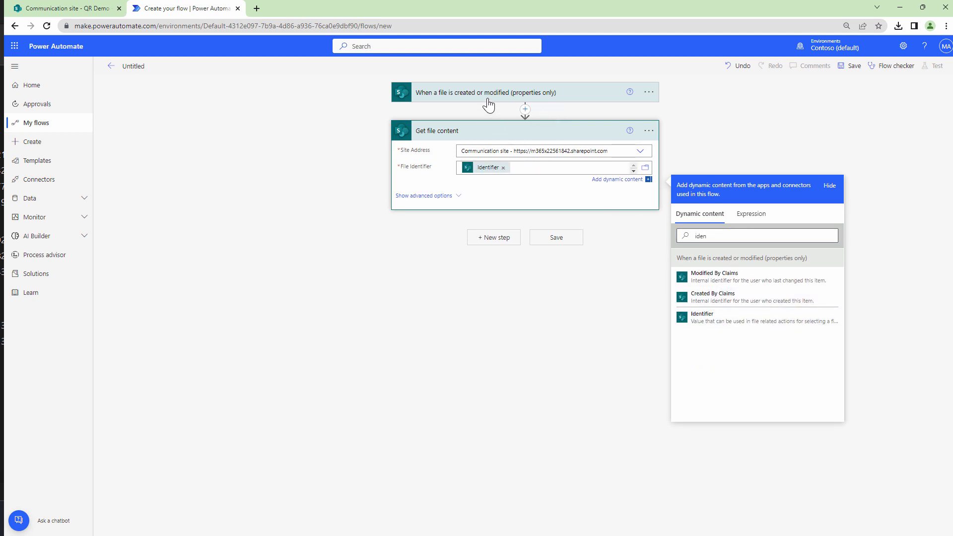
pyautogui.click(493, 237)
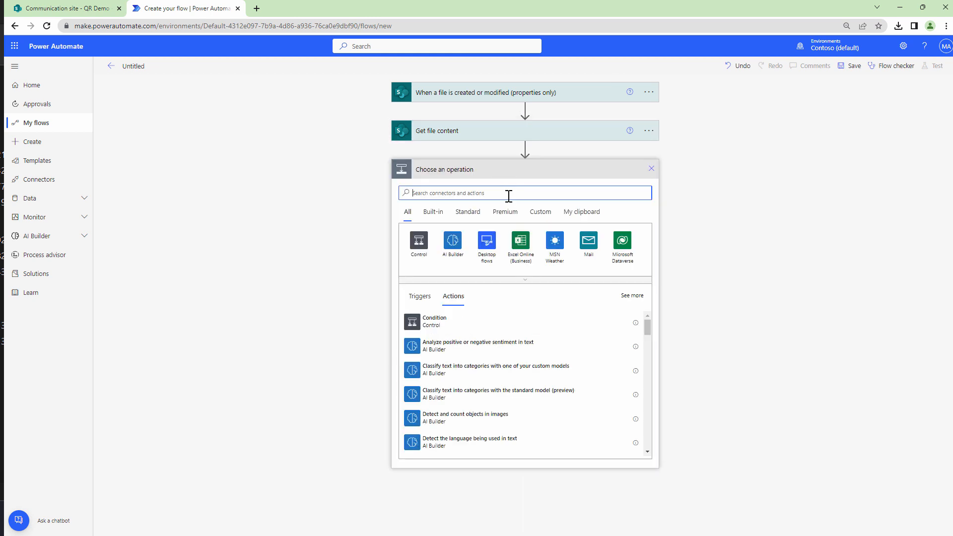
# - Add the Muhimbi Add QR Code watermark action with File Content as source
pyautogui.write('Muhimbi')
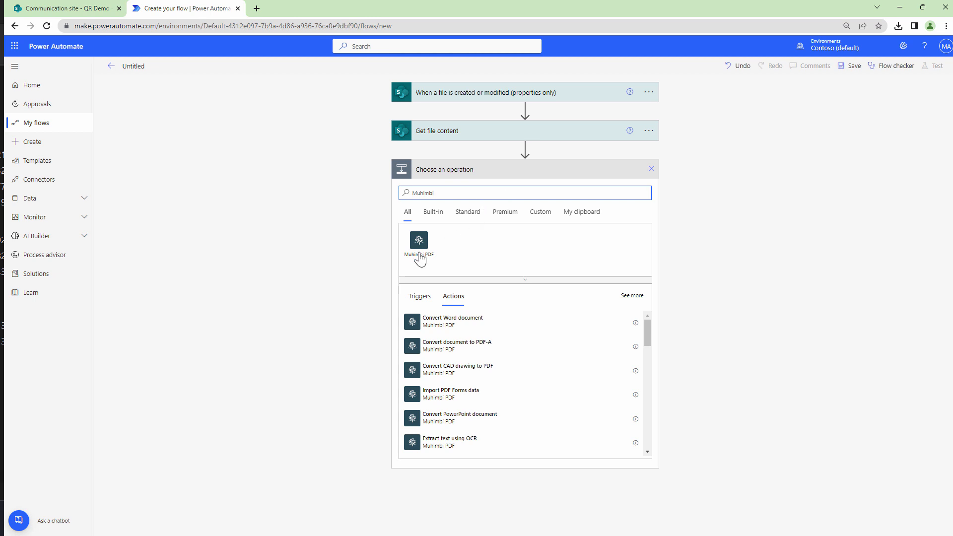
pyautogui.click(418, 240)
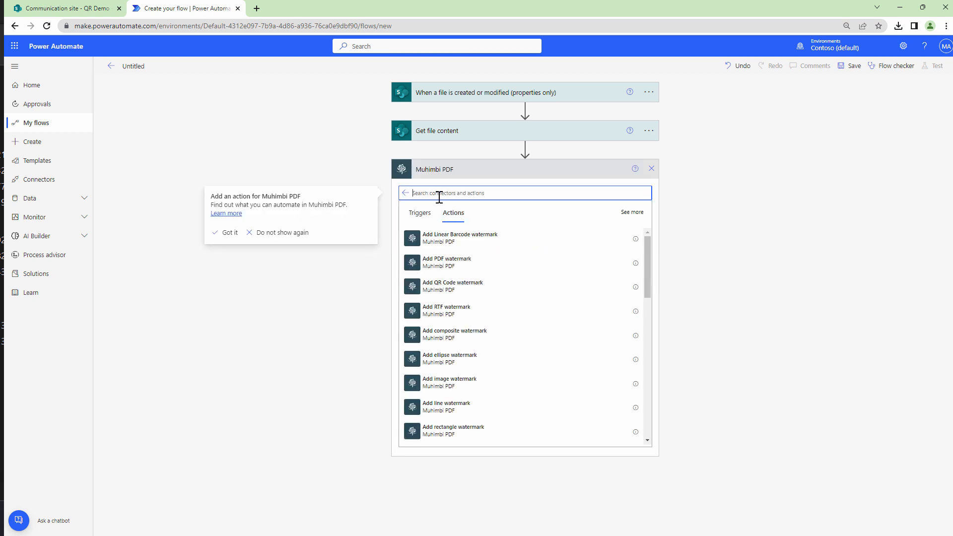
pyautogui.write('QR')
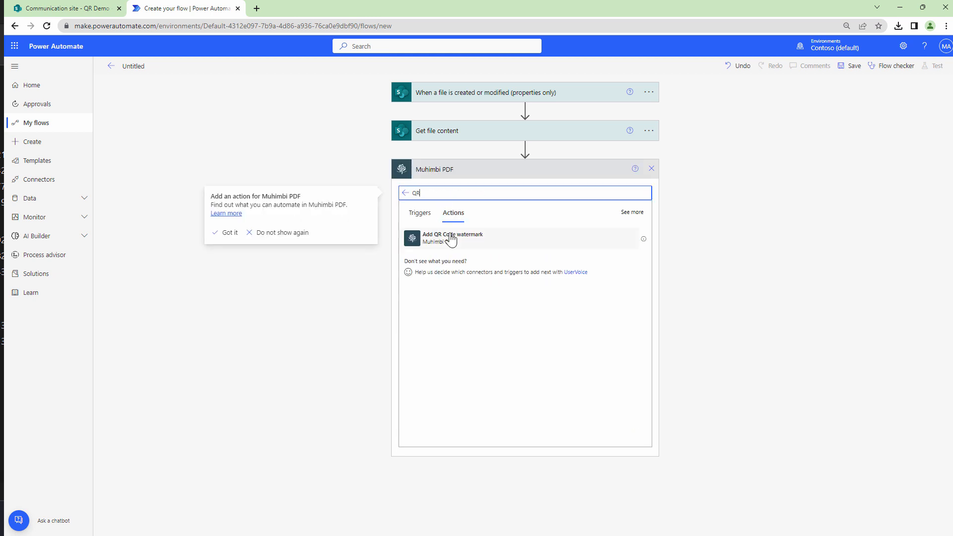
pyautogui.click(453, 237)
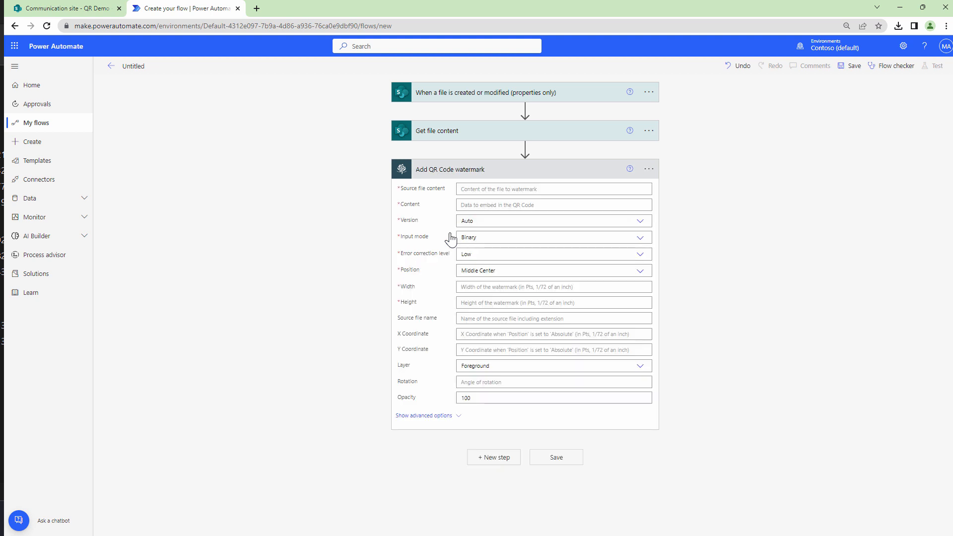
pyautogui.click(552, 189)
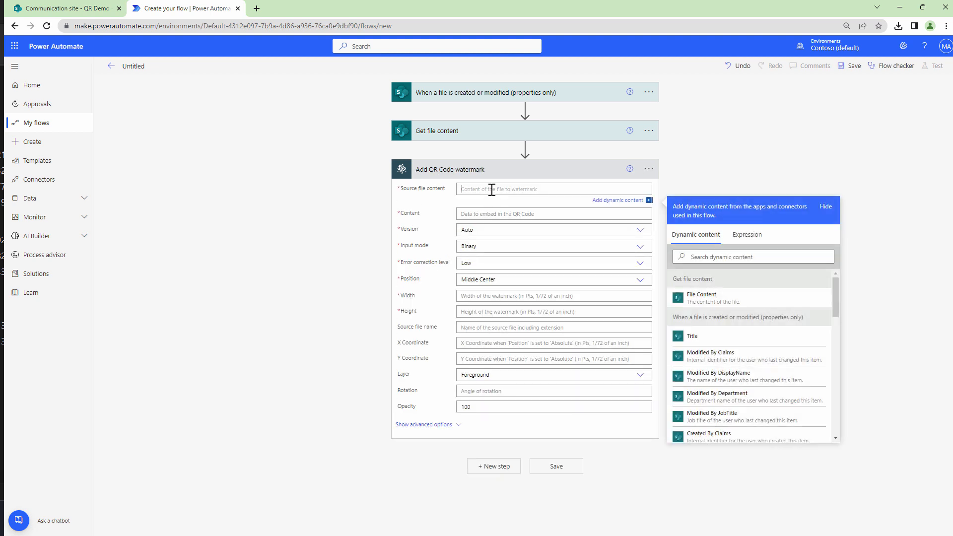
pyautogui.click(706, 298)
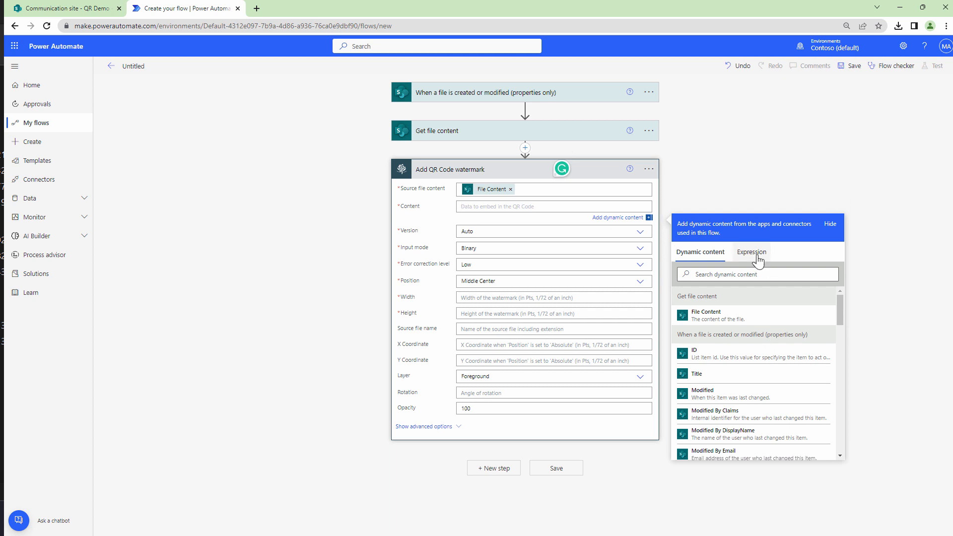
# - Embed Created By DisplayName as QR content, review Version options, and start a new browser tab
pyautogui.click(756, 274)
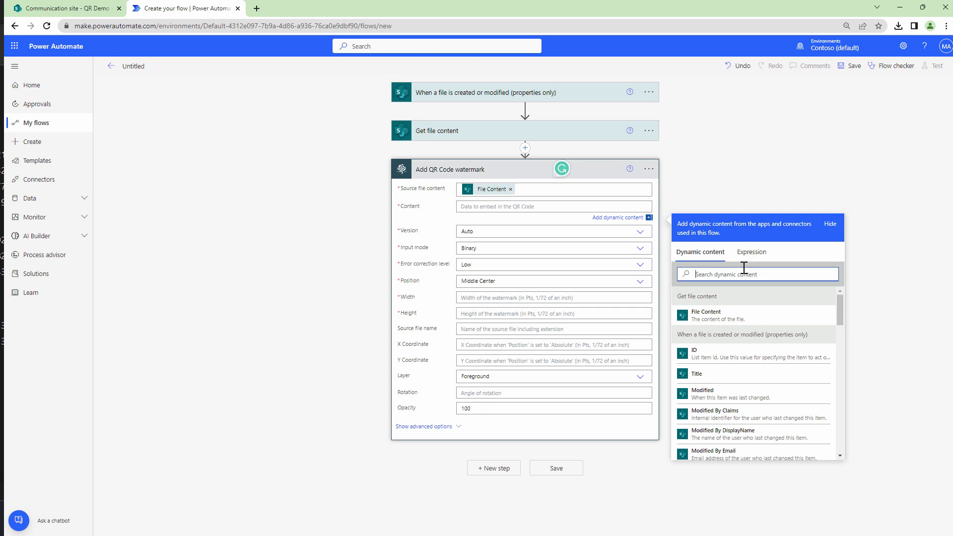
pyautogui.write('Create')
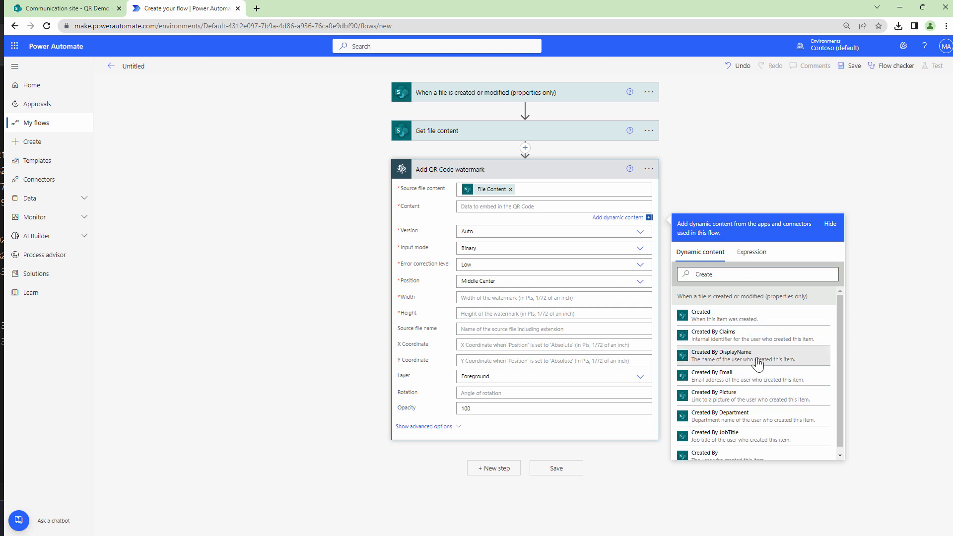
pyautogui.click(722, 355)
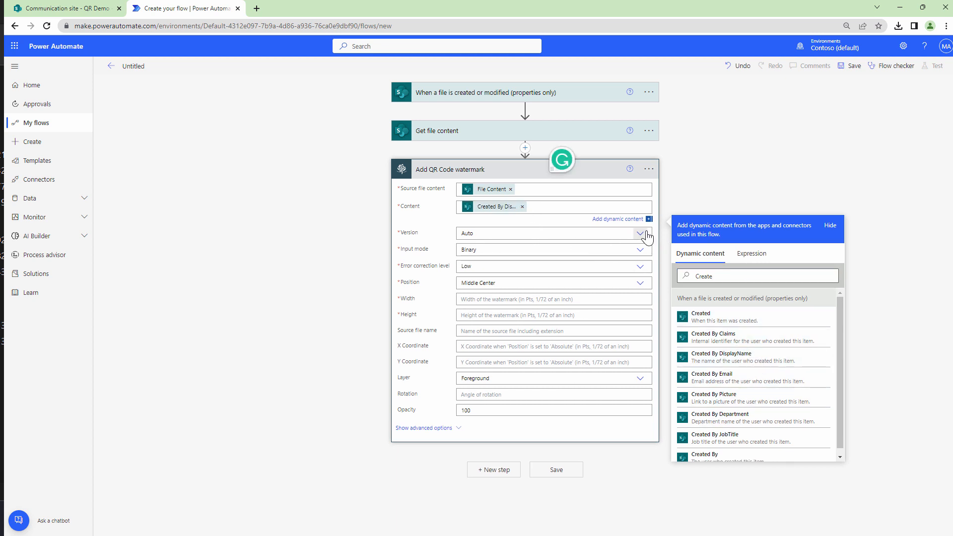
pyautogui.click(638, 223)
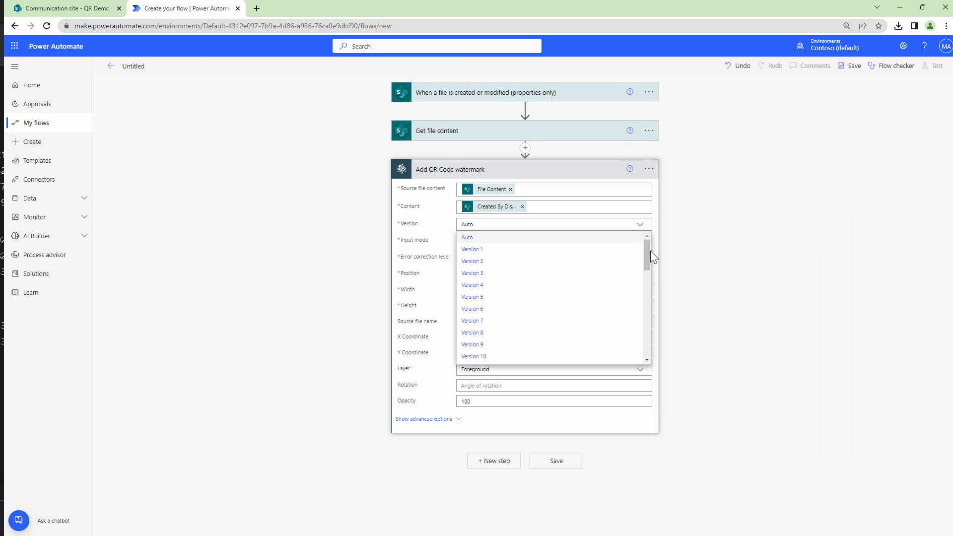
pyautogui.moveTo(316, 56)
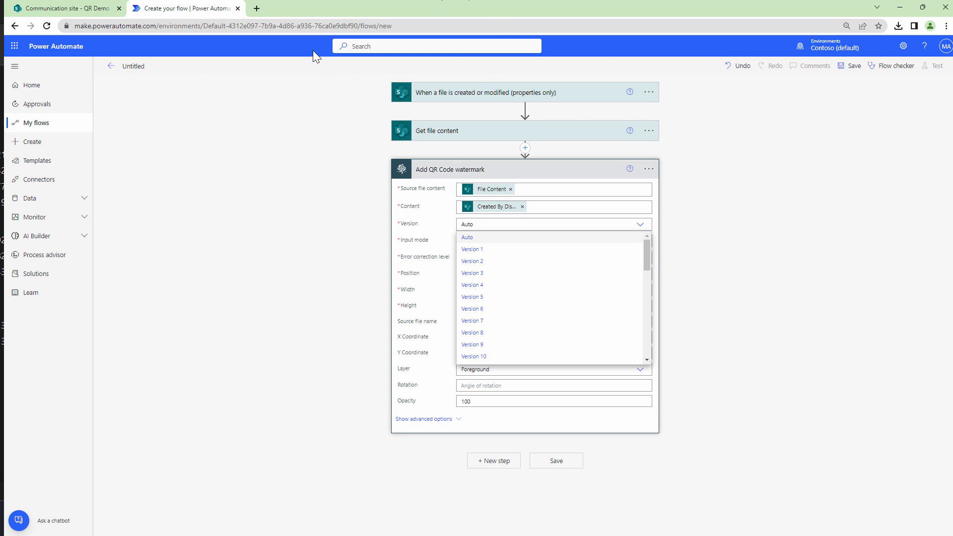
pyautogui.click(376, 8)
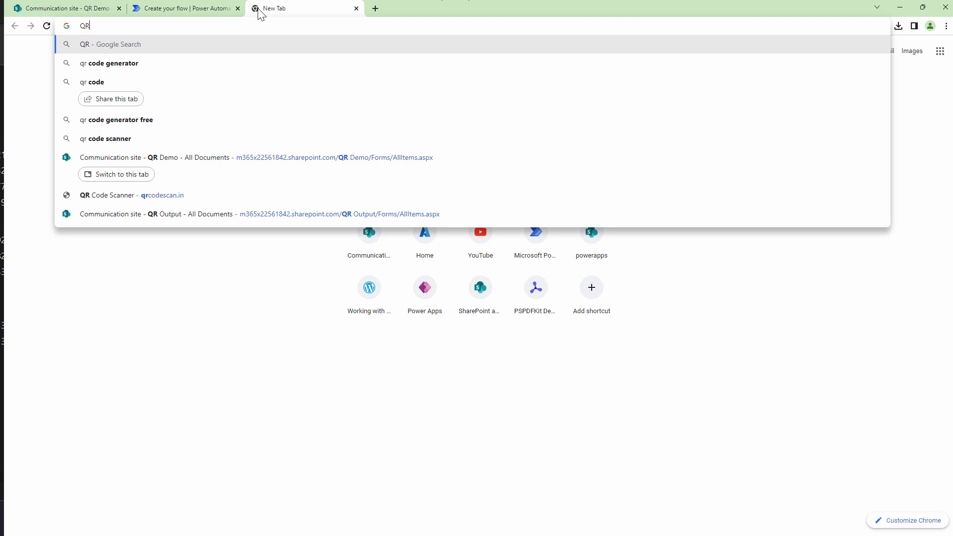
pyautogui.moveTo(286, 8)
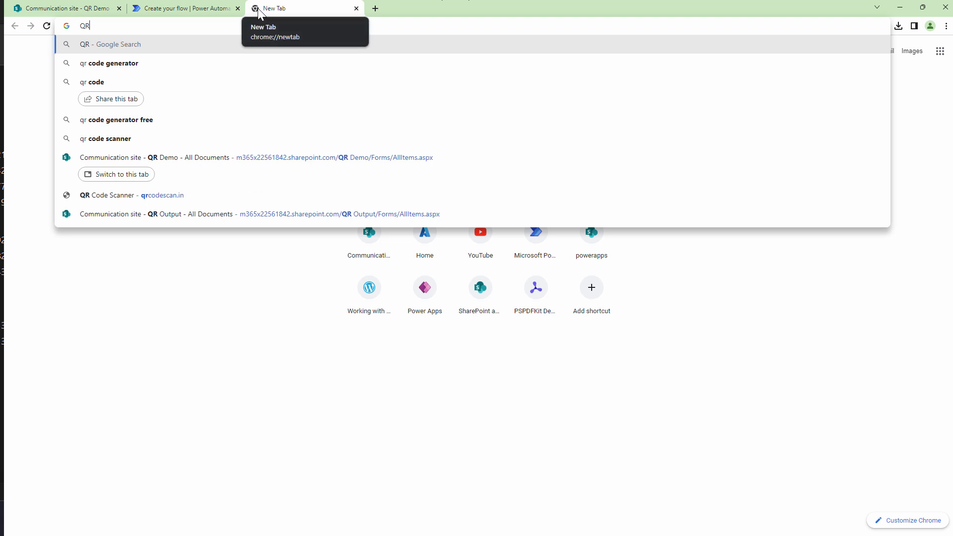
# - Search 'QR Wikipedia' and scroll the QR code article to its sample versions
pyautogui.write('Wik')
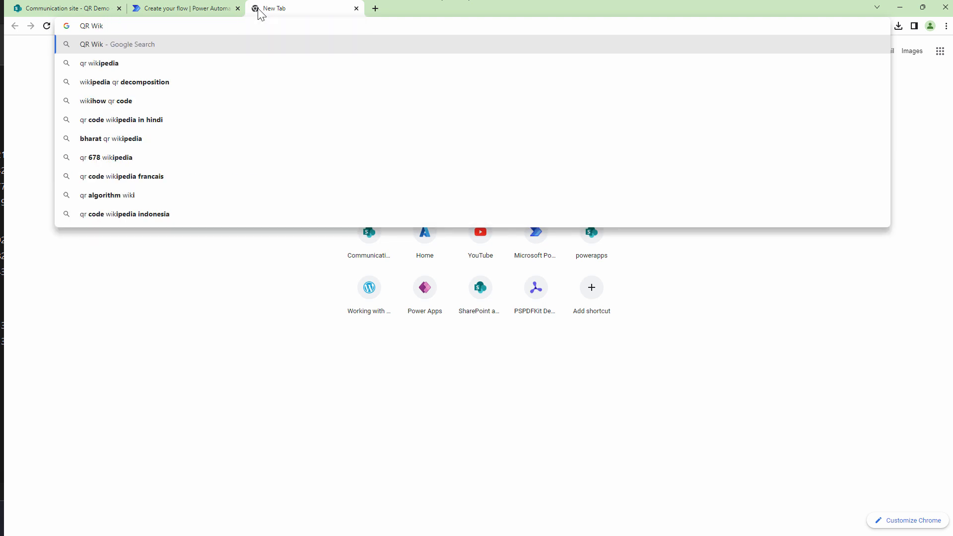
pyautogui.click(99, 62)
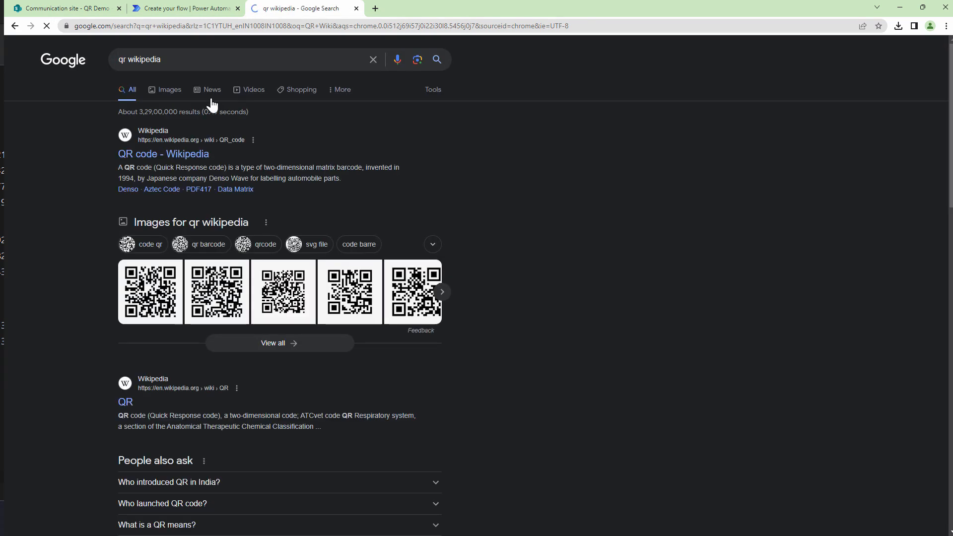
pyautogui.click(163, 154)
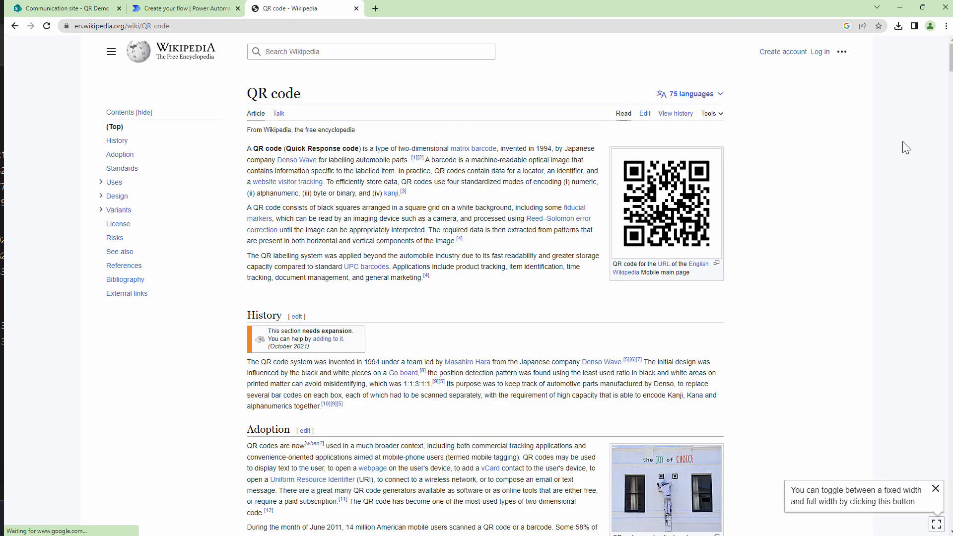
pyautogui.scroll(-3)
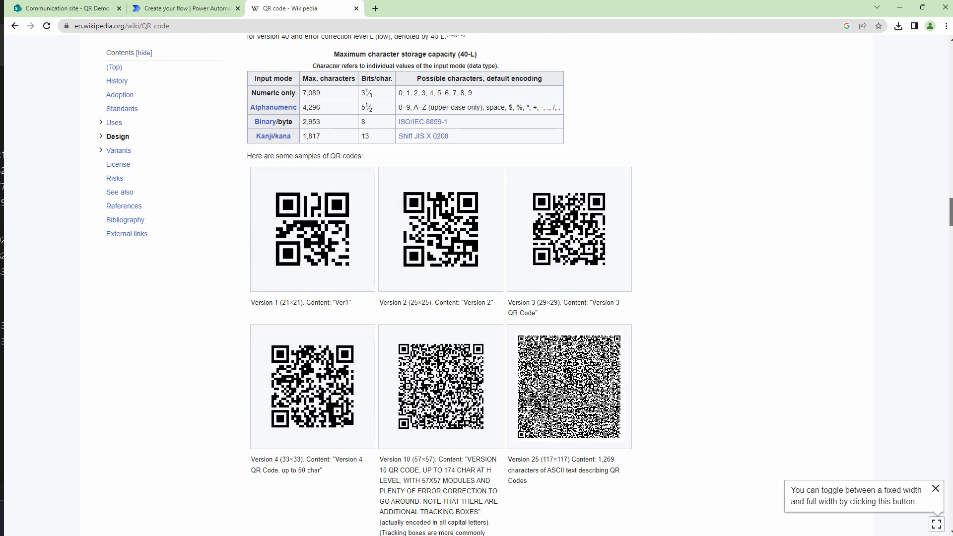
pyautogui.moveTo(338, 249)
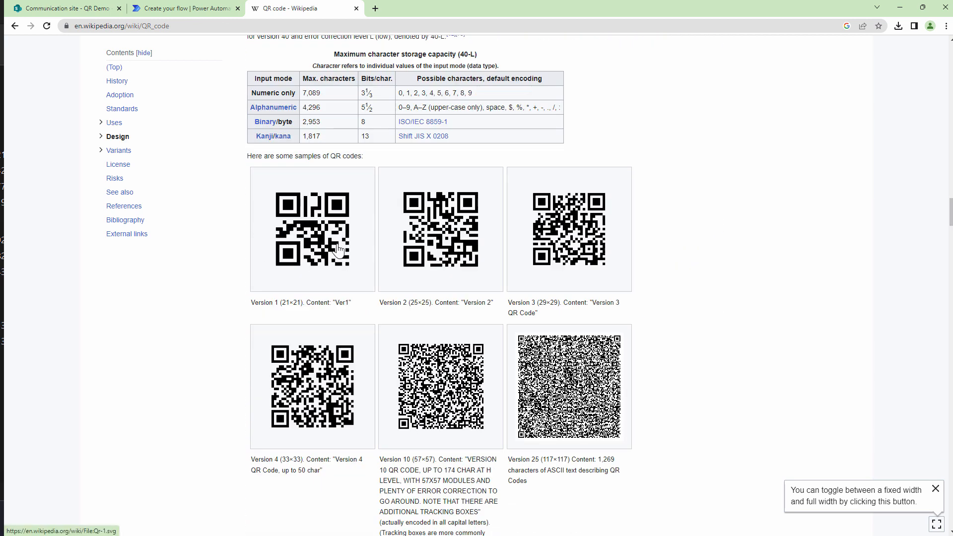
pyautogui.moveTo(536, 461)
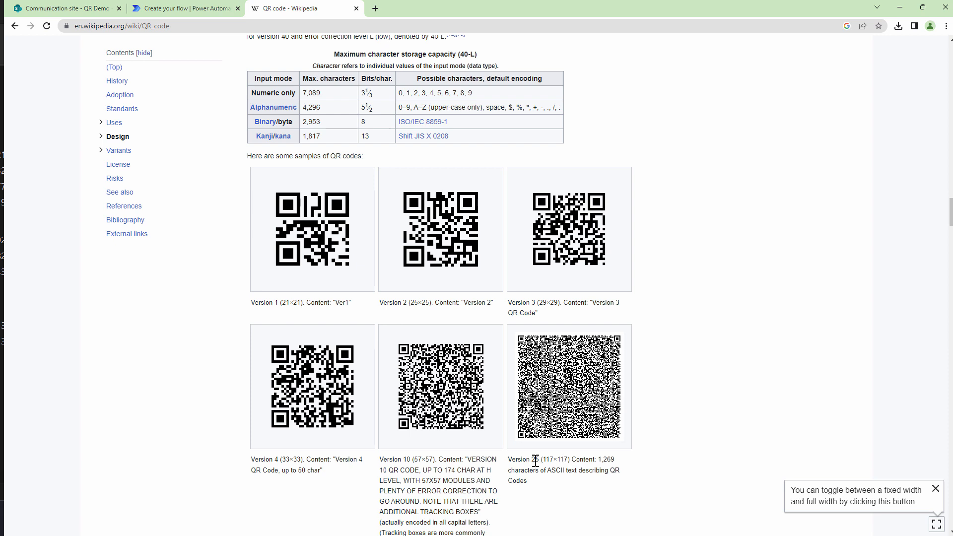
pyautogui.scroll(-3)
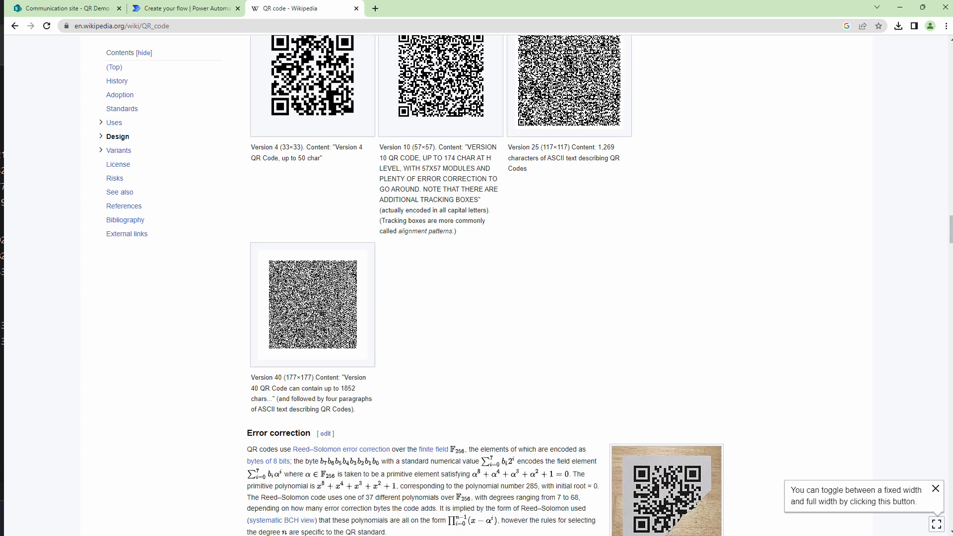
pyautogui.moveTo(186, 8)
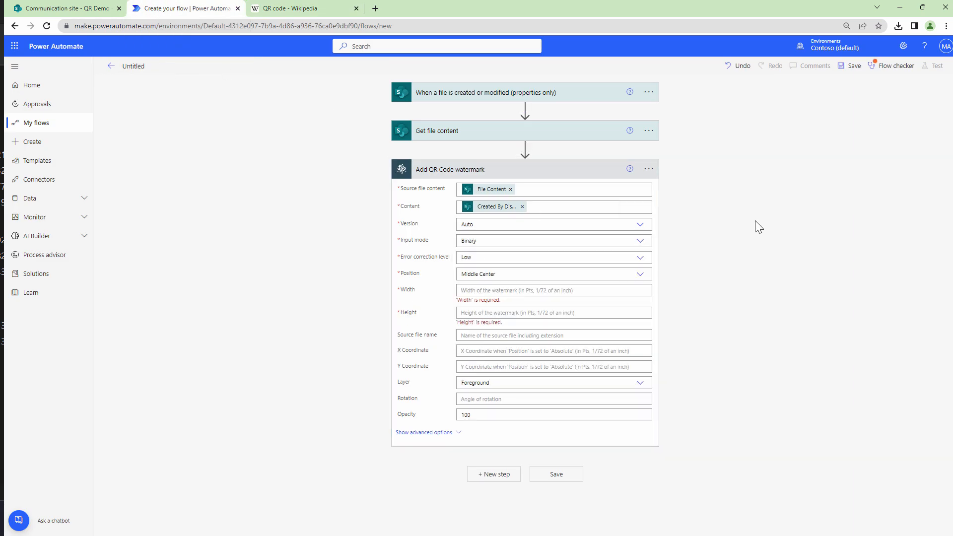
pyautogui.click(638, 240)
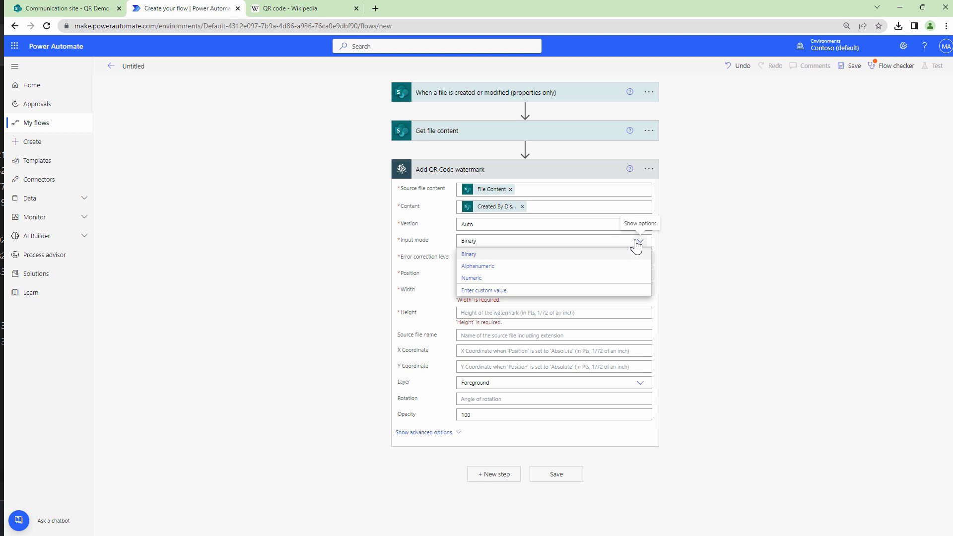
pyautogui.click(467, 254)
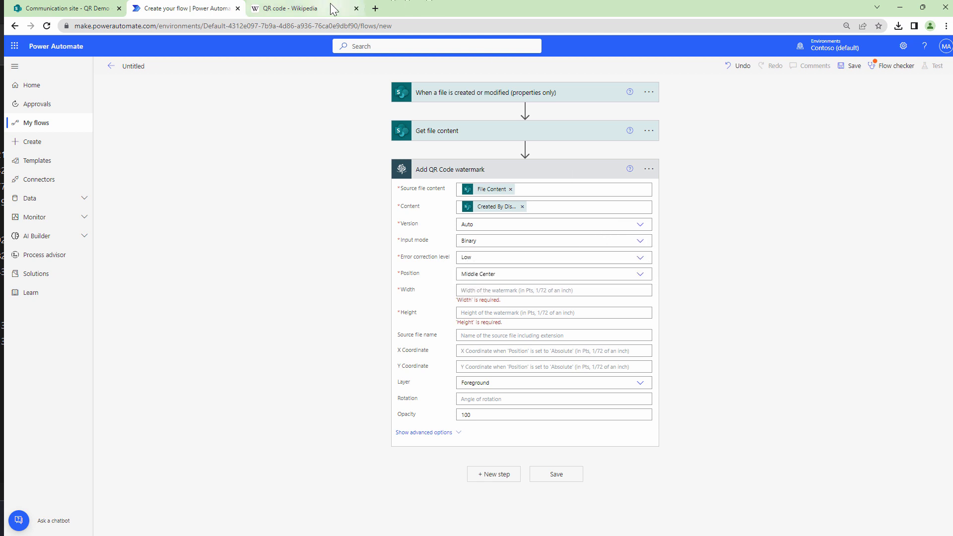
pyautogui.click(301, 8)
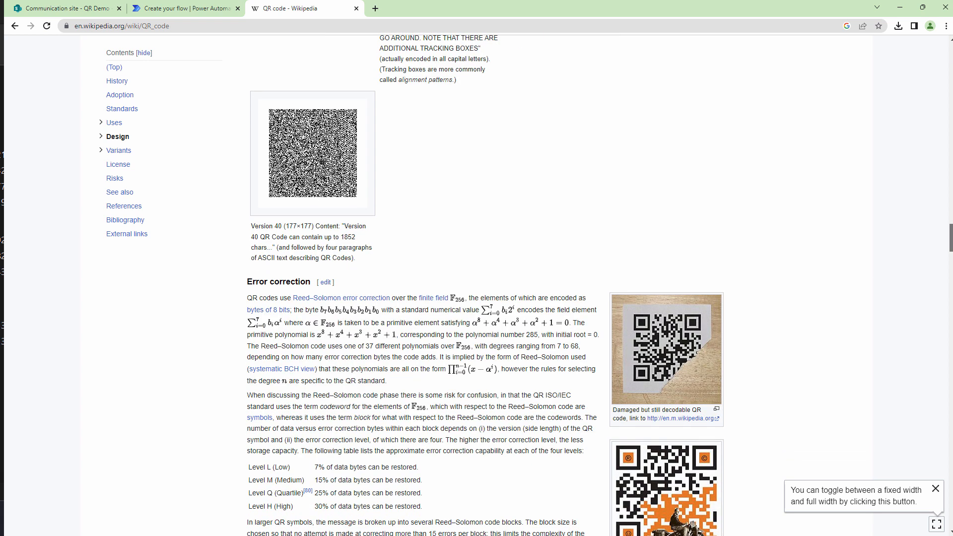
pyautogui.scroll(-3)
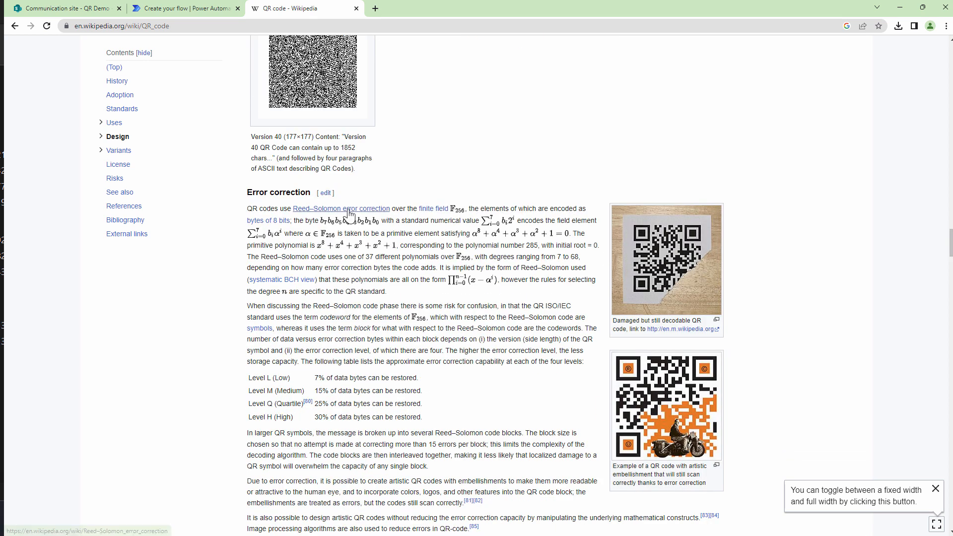
pyautogui.moveTo(229, 5)
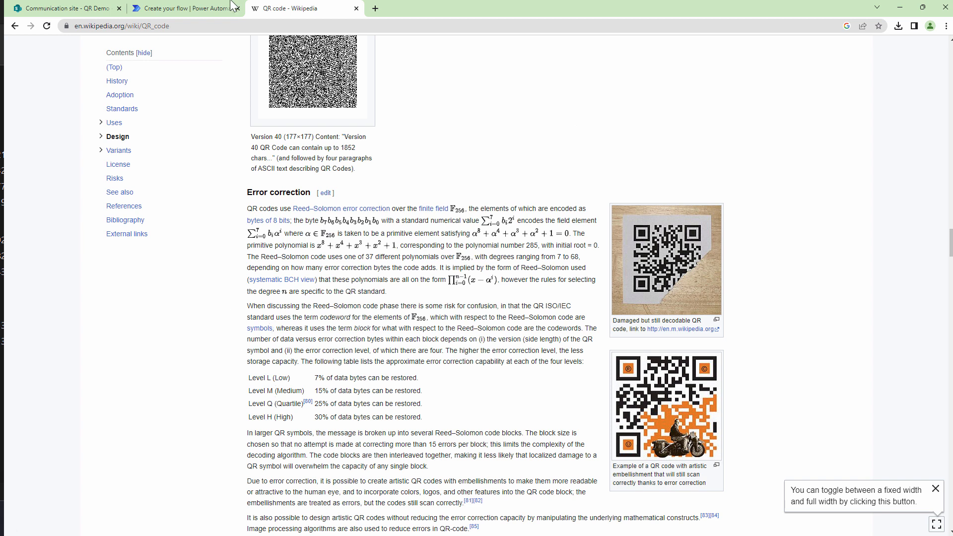
pyautogui.click(186, 8)
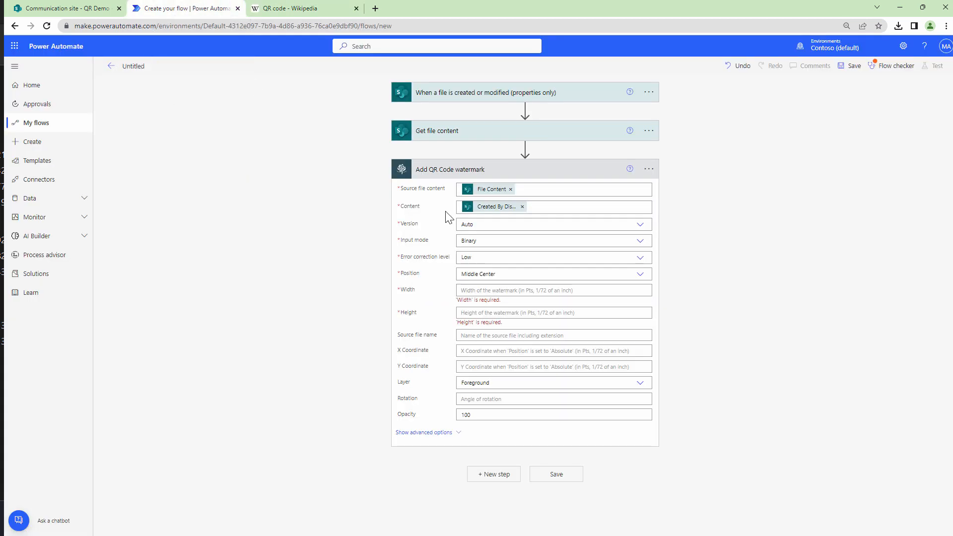
# - Set watermark size 72, position Bottom Right and File name with extension as source name
pyautogui.click(550, 290)
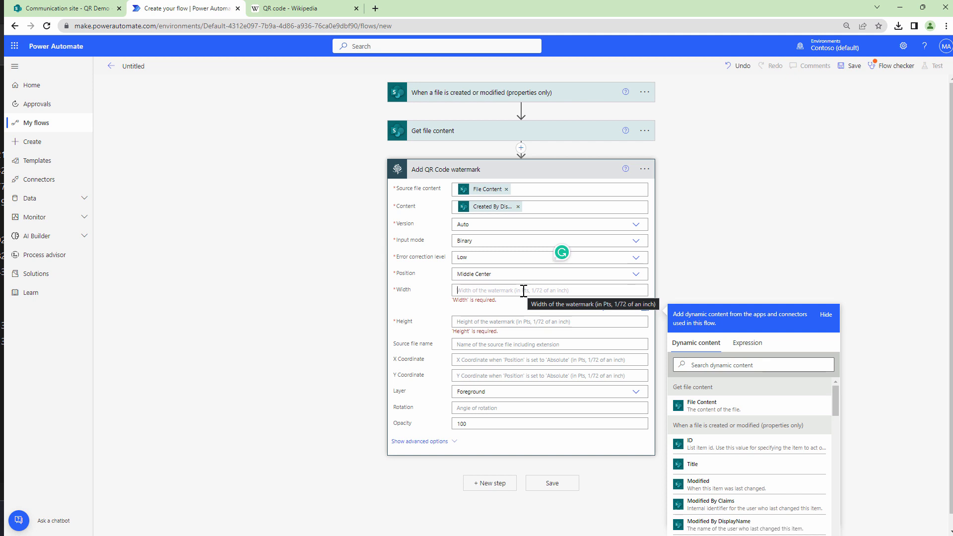
pyautogui.write('72')
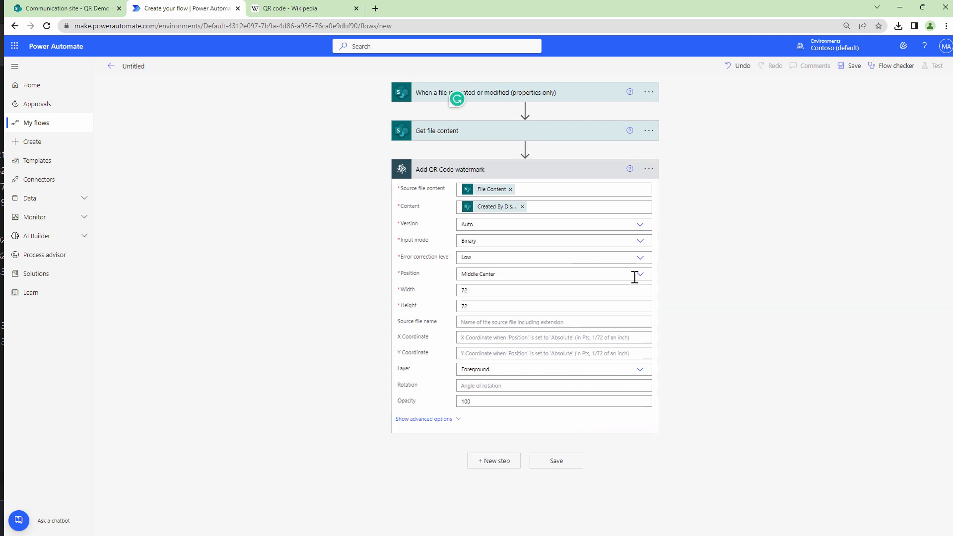
pyautogui.click(640, 274)
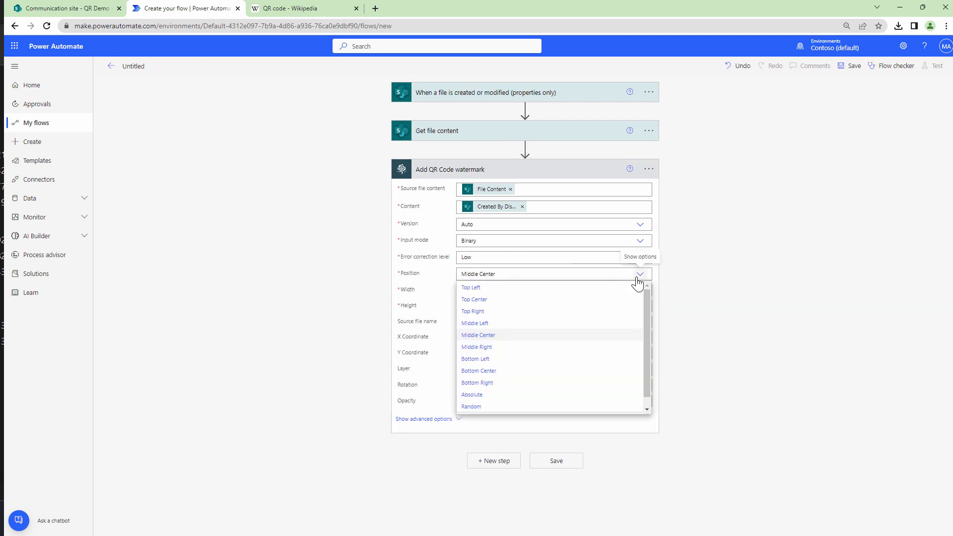
pyautogui.moveTo(504, 386)
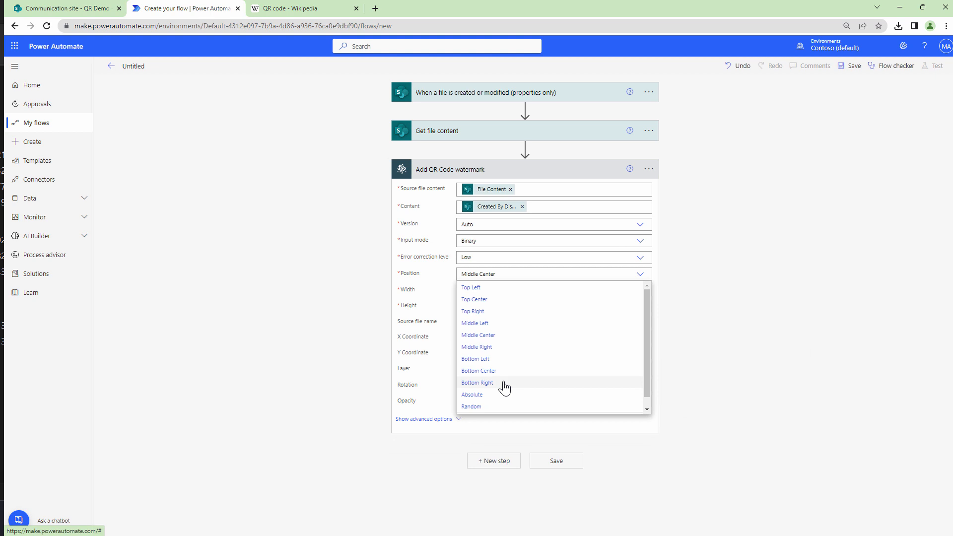
pyautogui.click(477, 382)
pyautogui.write('Fi')
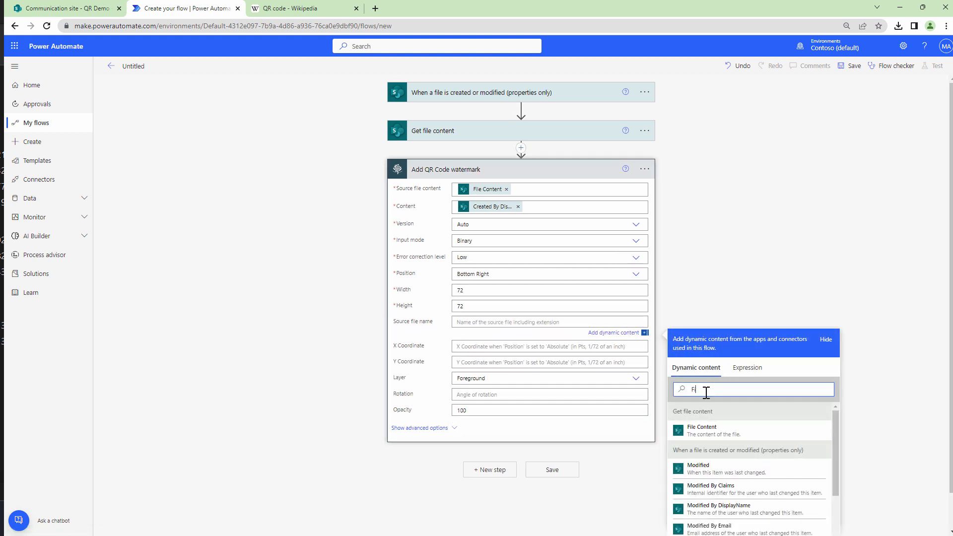
pyautogui.click(717, 489)
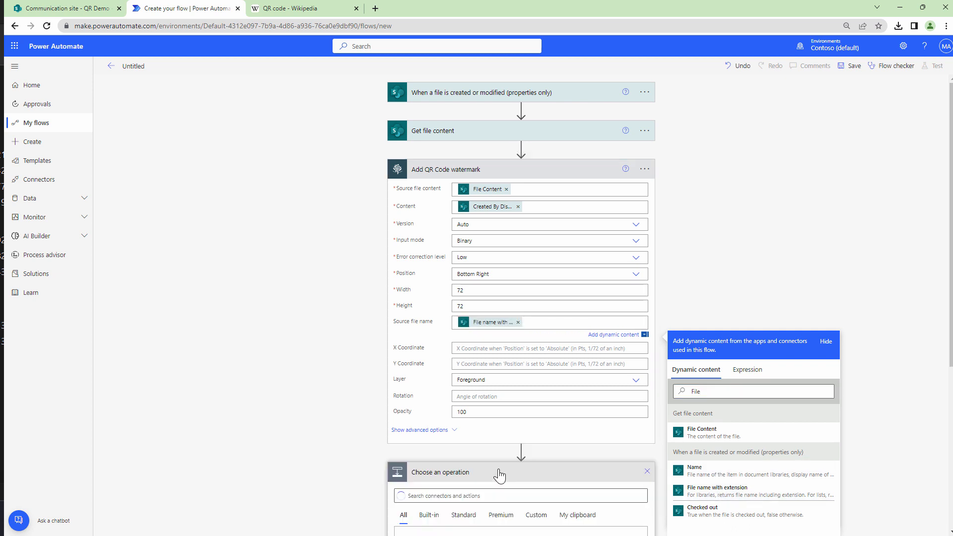
pyautogui.click(825, 340)
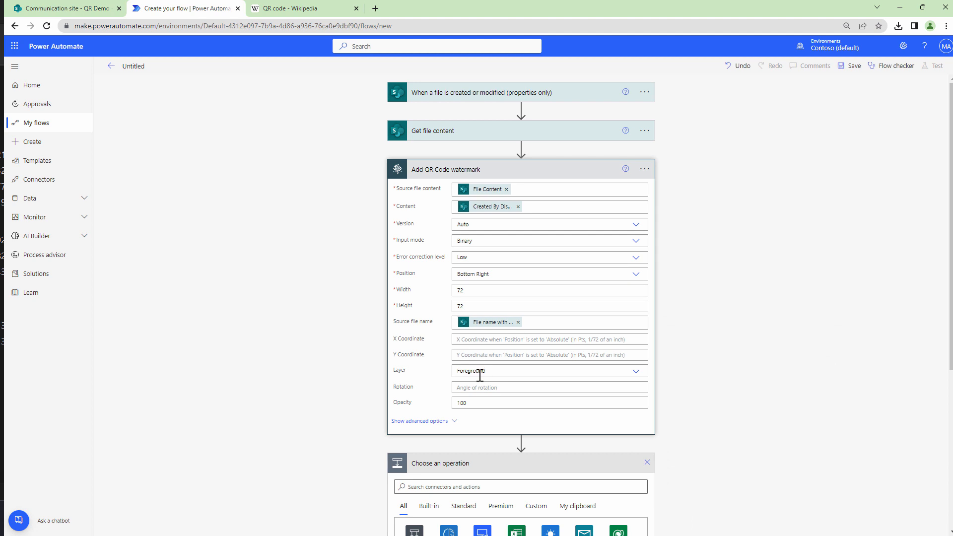
pyautogui.moveTo(636, 373)
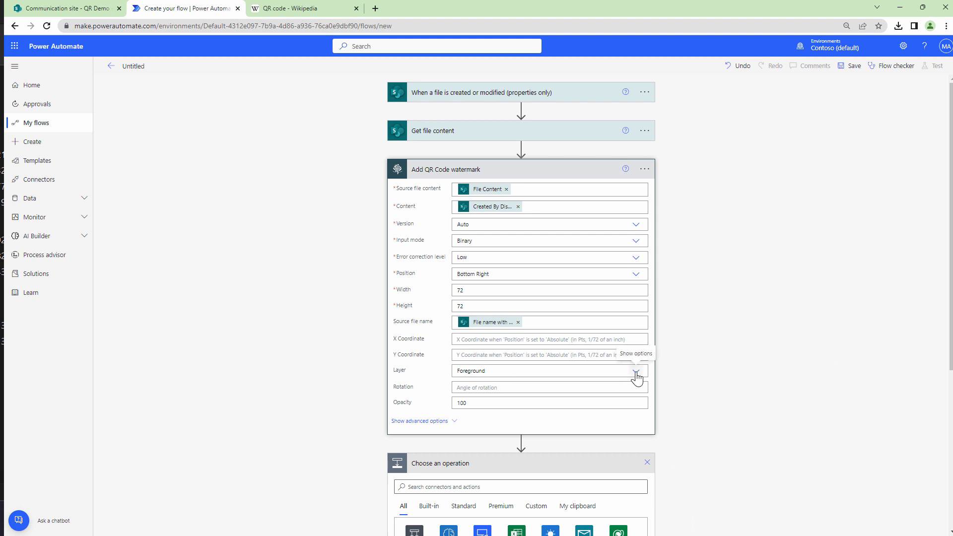
pyautogui.moveTo(526, 390)
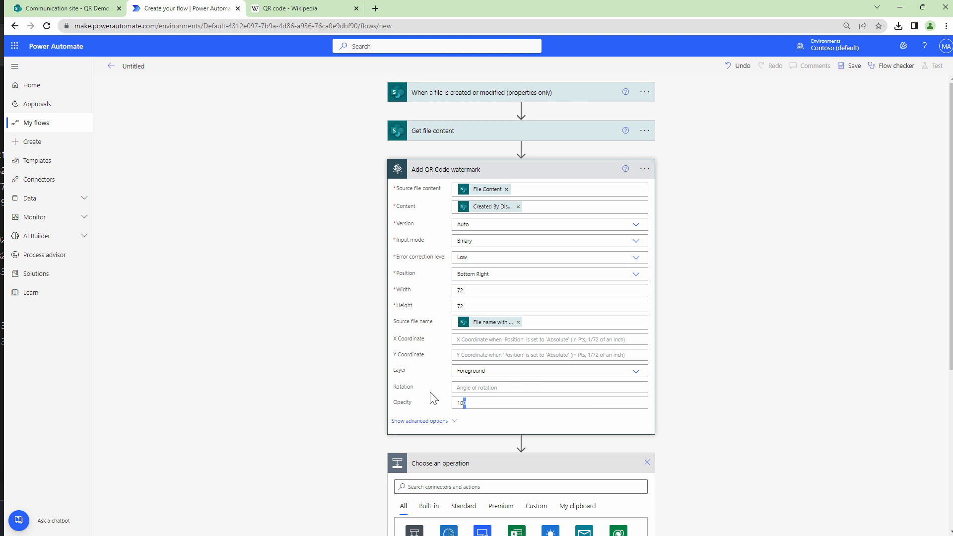
pyautogui.click(647, 463)
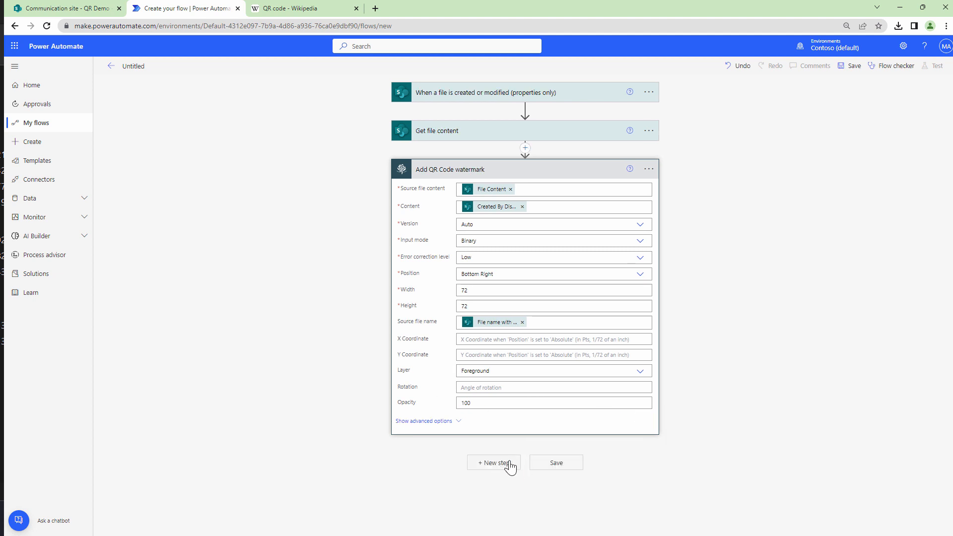
# - Add a SharePoint Create file action targeting the Communication site's /QR Output folder
pyautogui.click(493, 463)
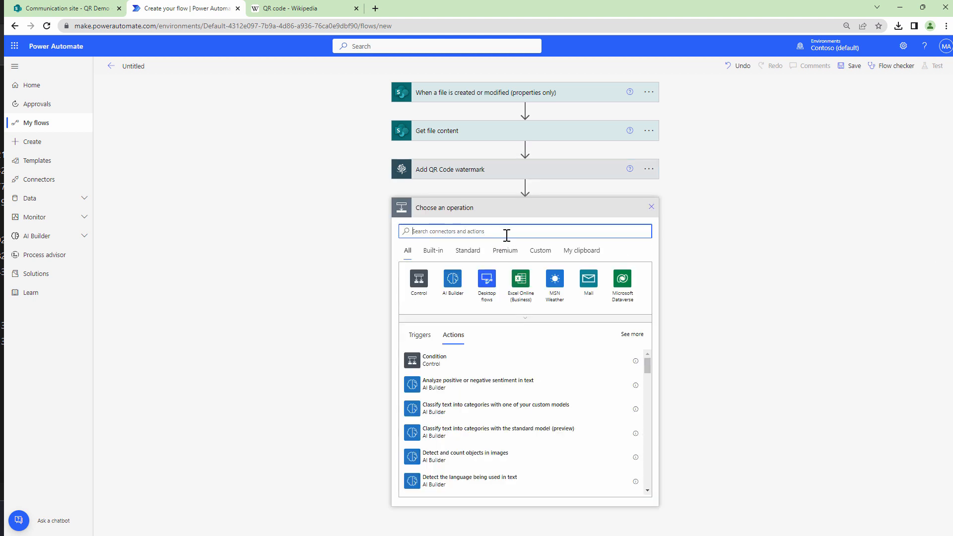
pyautogui.write('Create fi')
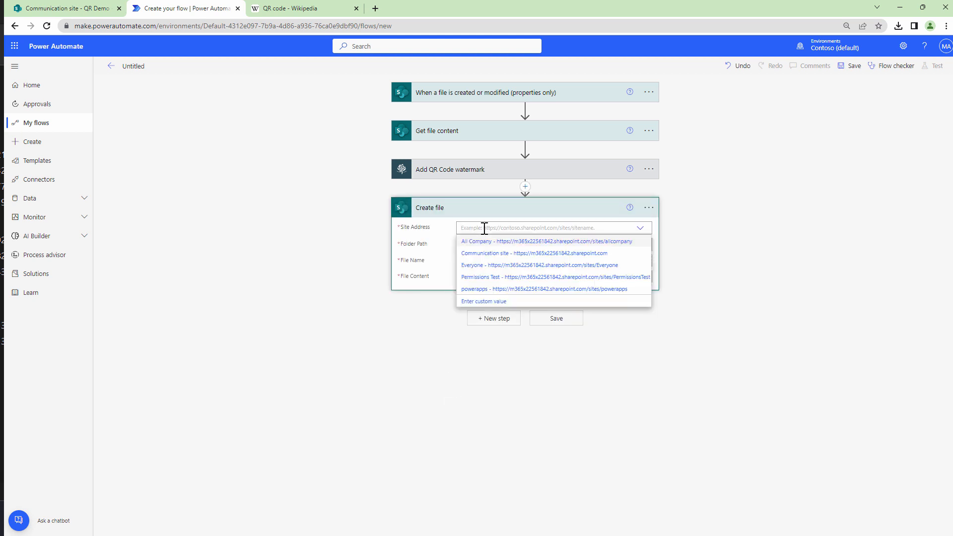
pyautogui.click(534, 253)
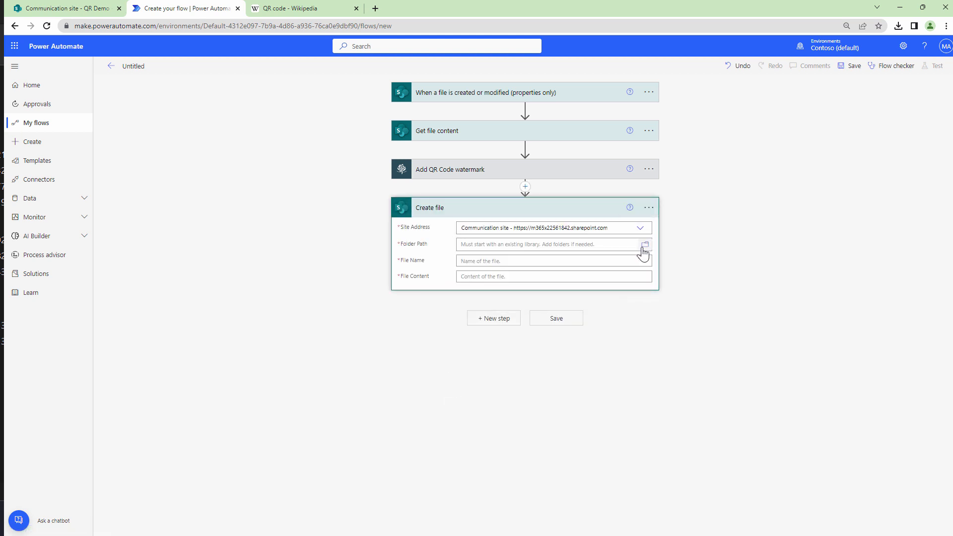
pyautogui.click(645, 244)
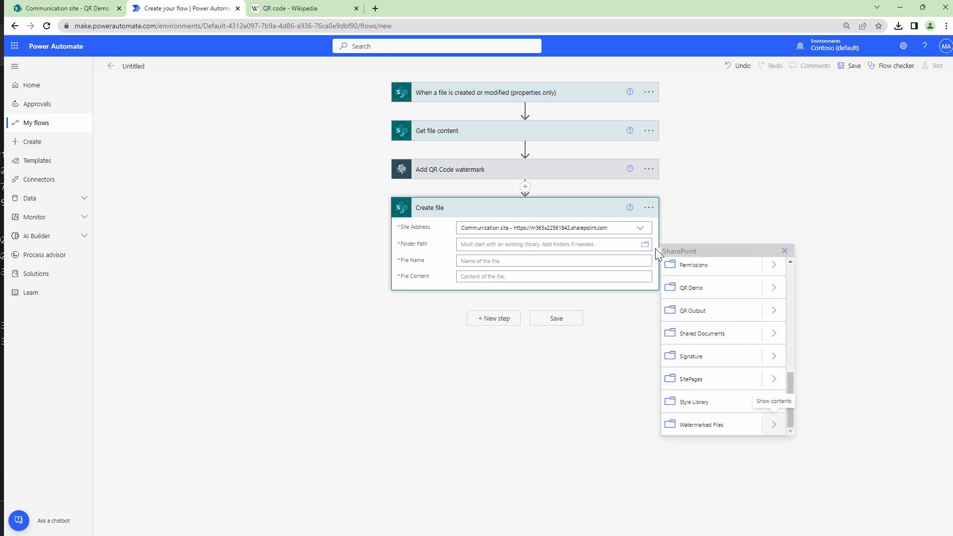
pyautogui.moveTo(729, 322)
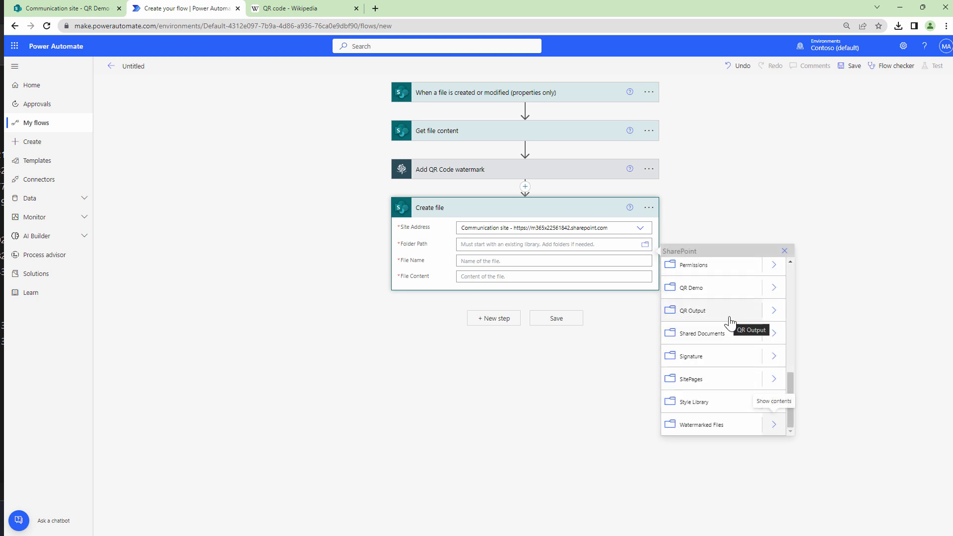
pyautogui.click(691, 309)
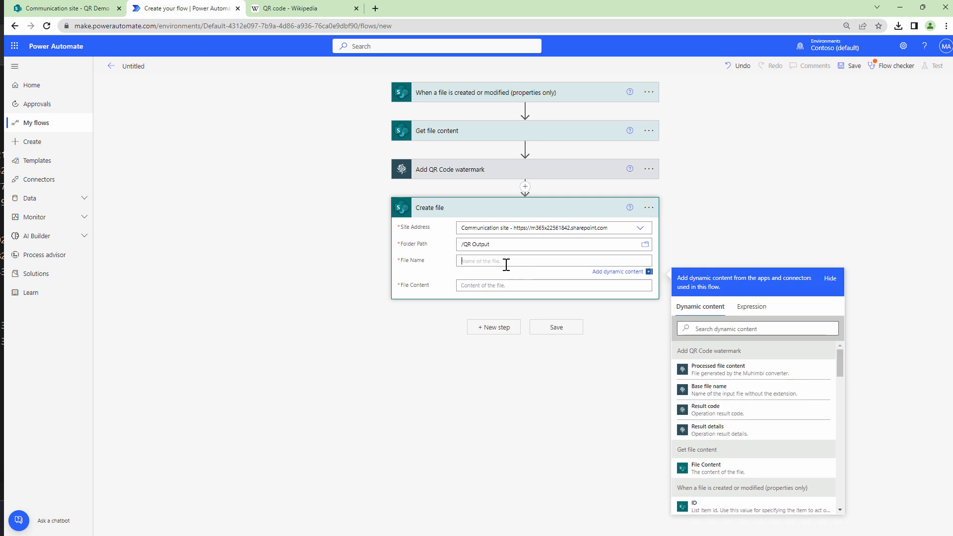
# - Name the new file with File name with extension and fill it with Processed file content
pyautogui.write('fi')
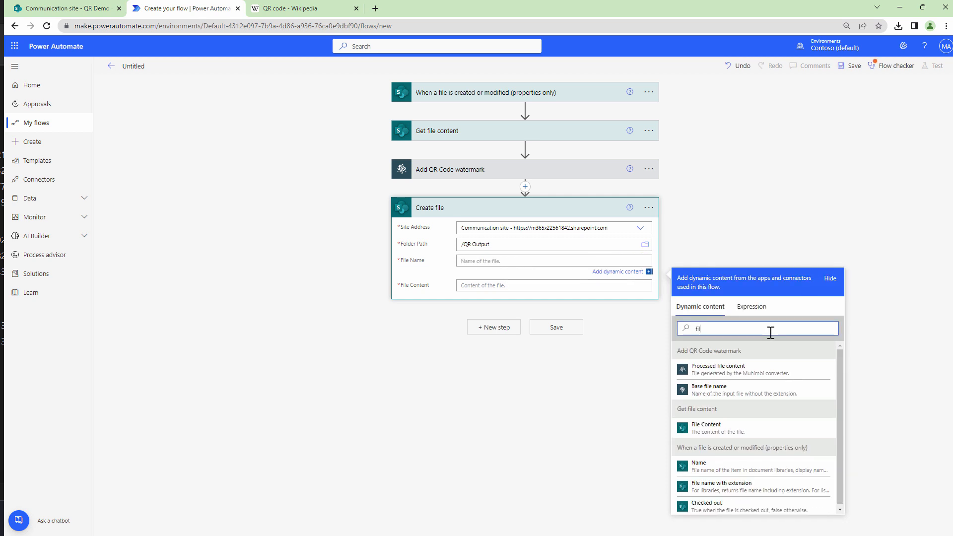
pyautogui.click(722, 487)
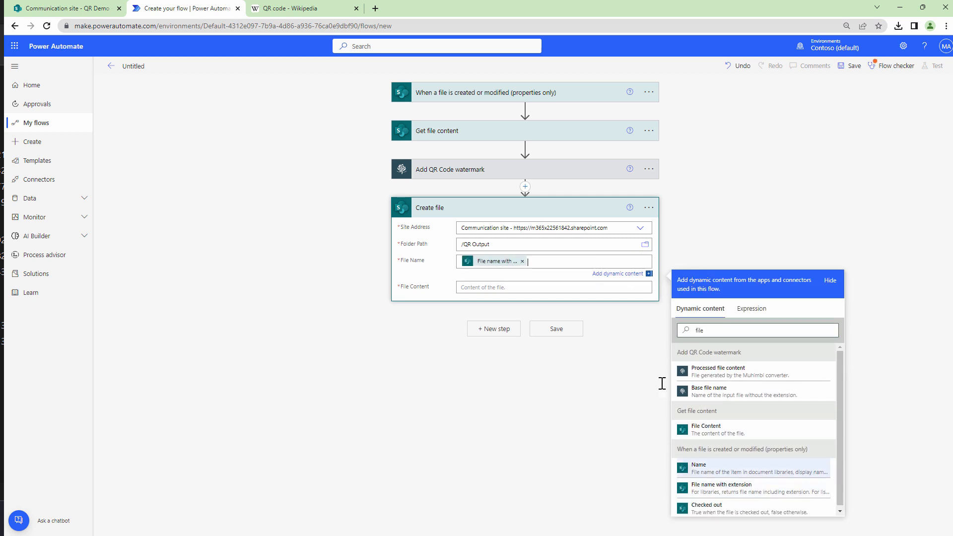
pyautogui.click(553, 278)
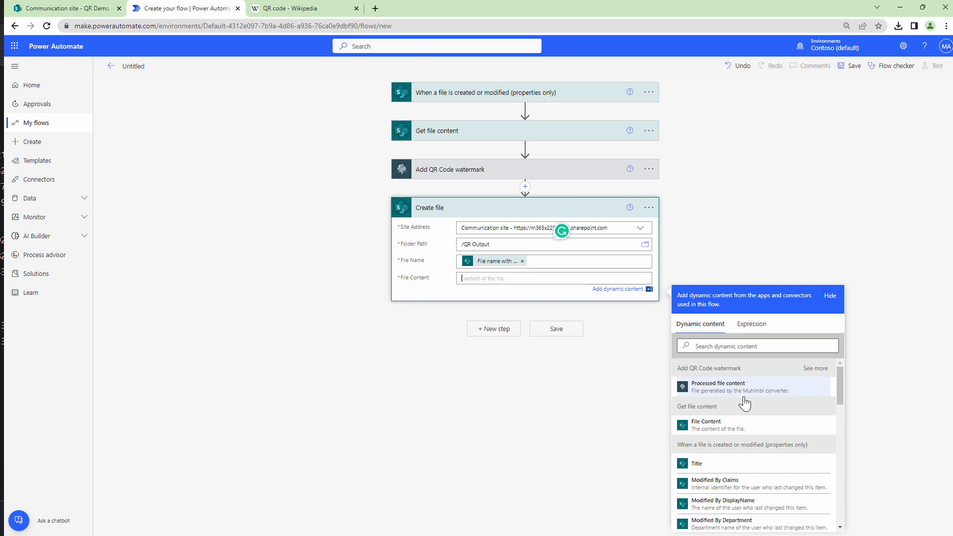
pyautogui.click(717, 387)
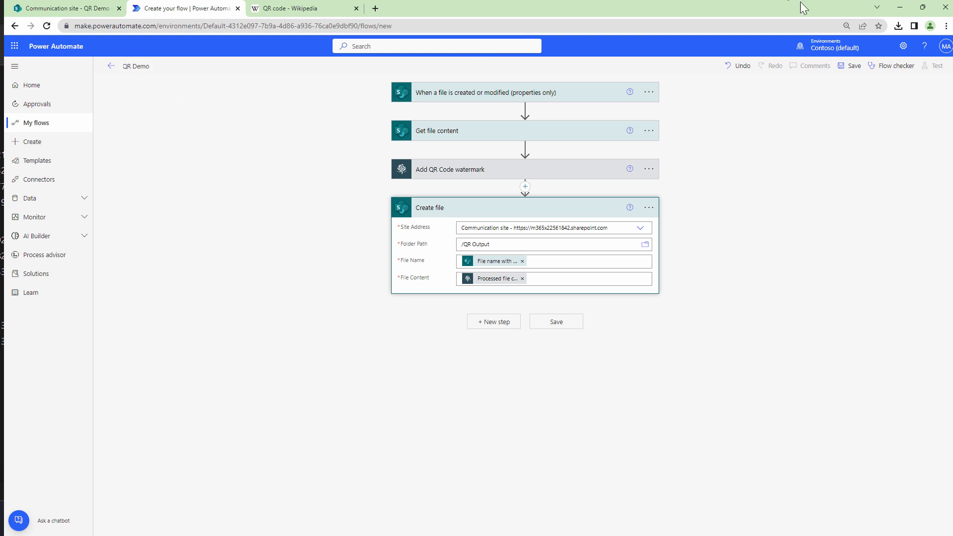
# - Save the QR Demo flow, upload test files, and check the triggered run
pyautogui.click(935, 65)
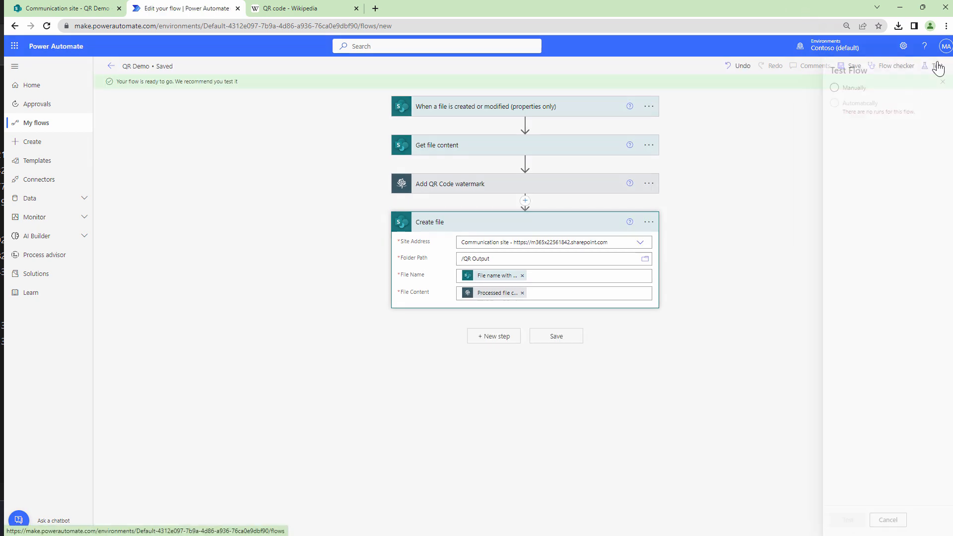
pyautogui.click(64, 9)
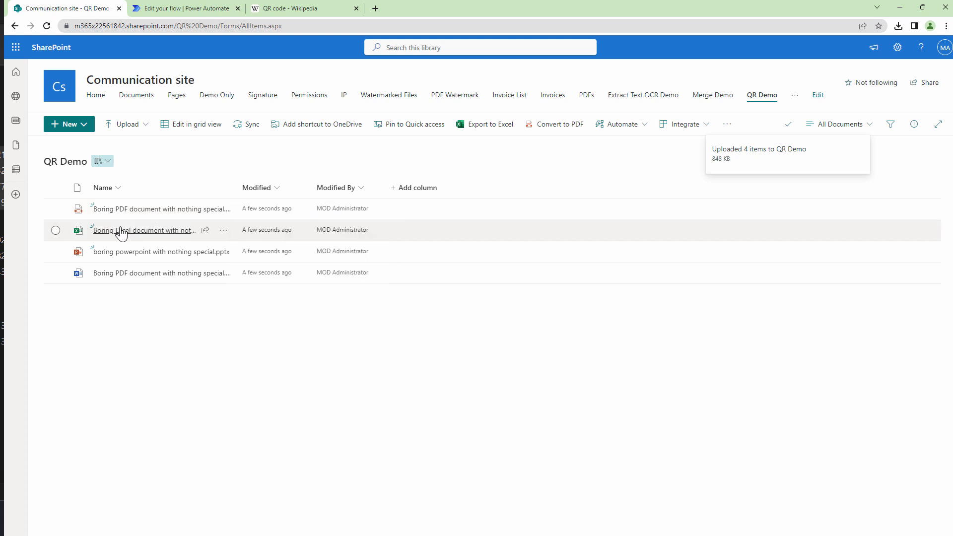
pyautogui.moveTo(129, 252)
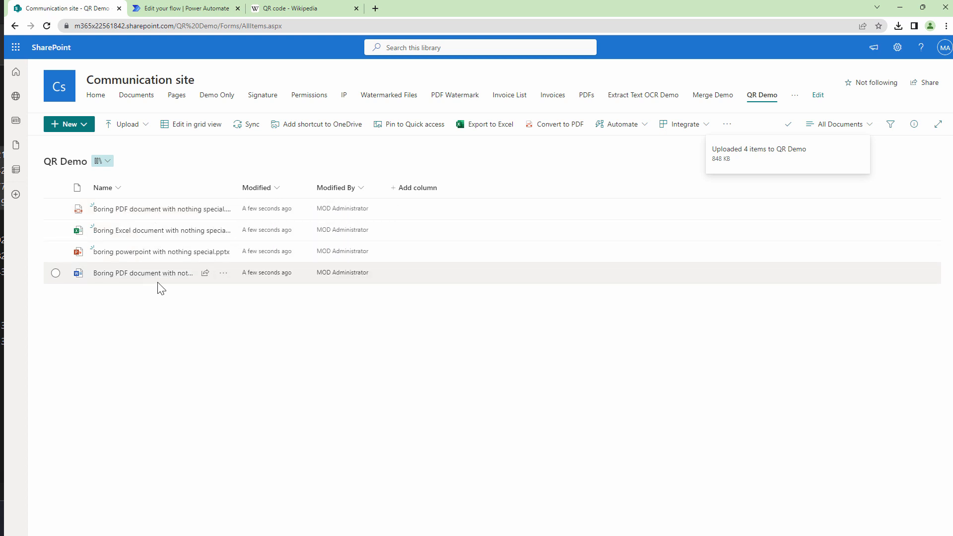
pyautogui.click(185, 8)
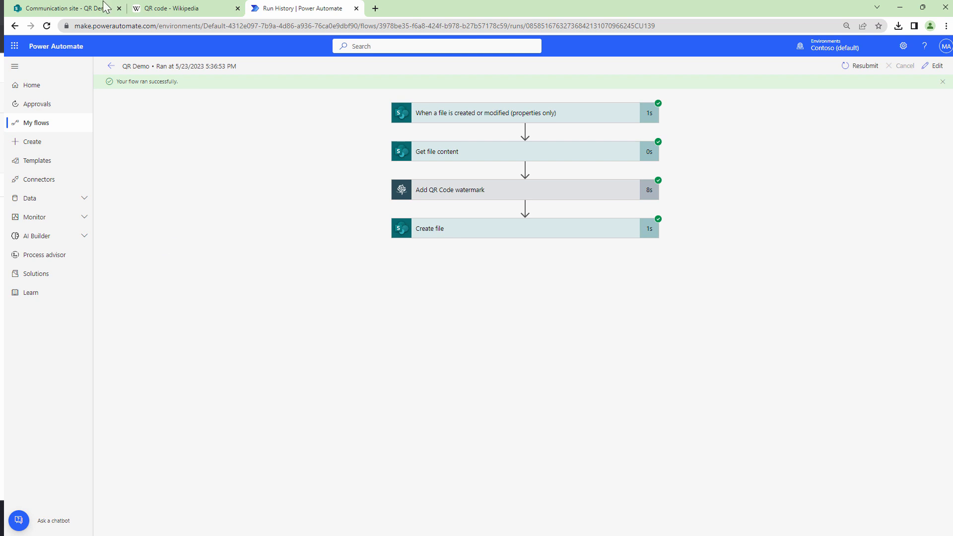
# - Download the four watermarked files from the QR Output library as a zip
pyautogui.click(61, 8)
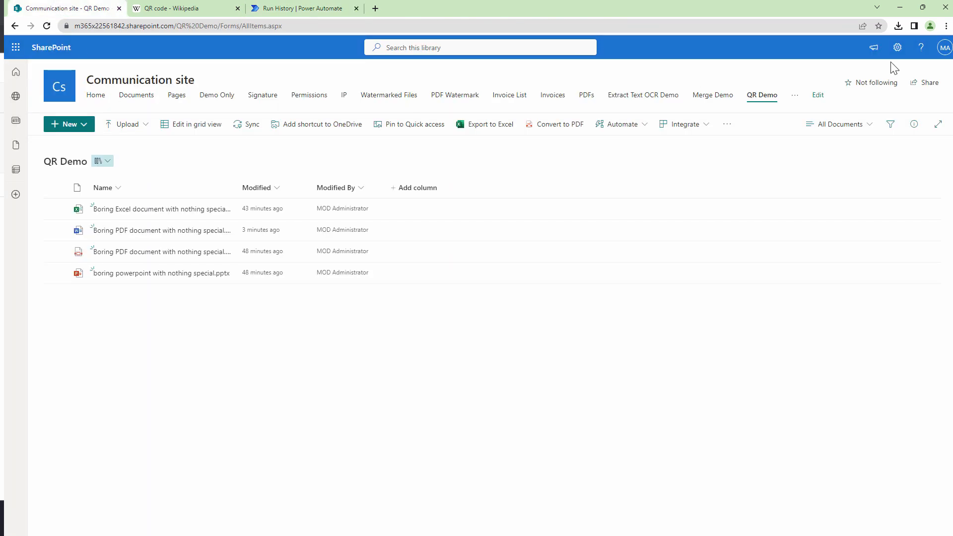
pyautogui.click(898, 48)
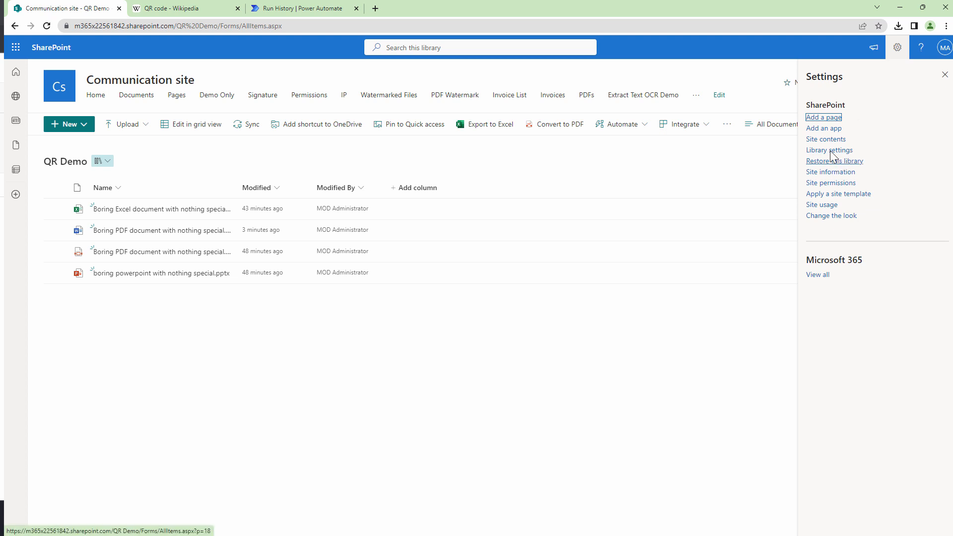
pyautogui.moveTo(834, 166)
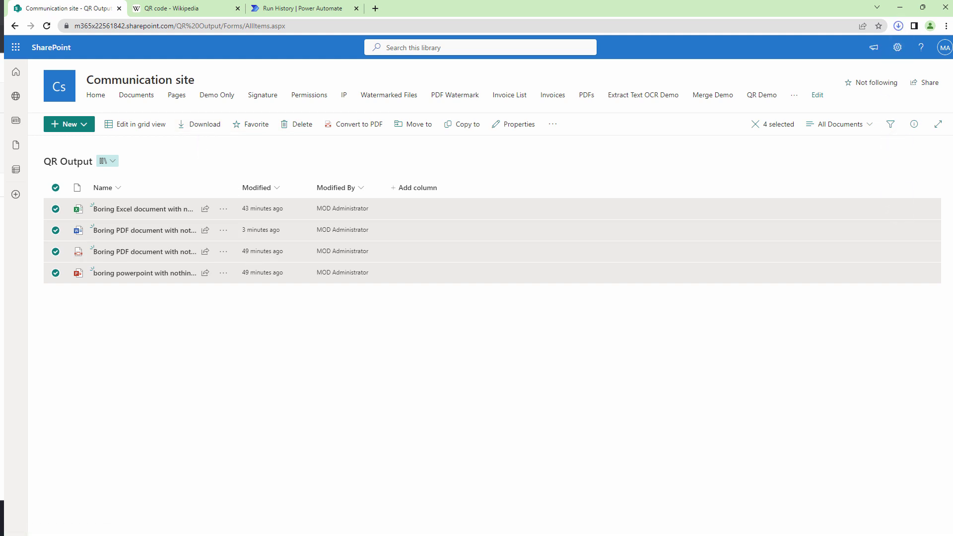
pyautogui.click(203, 124)
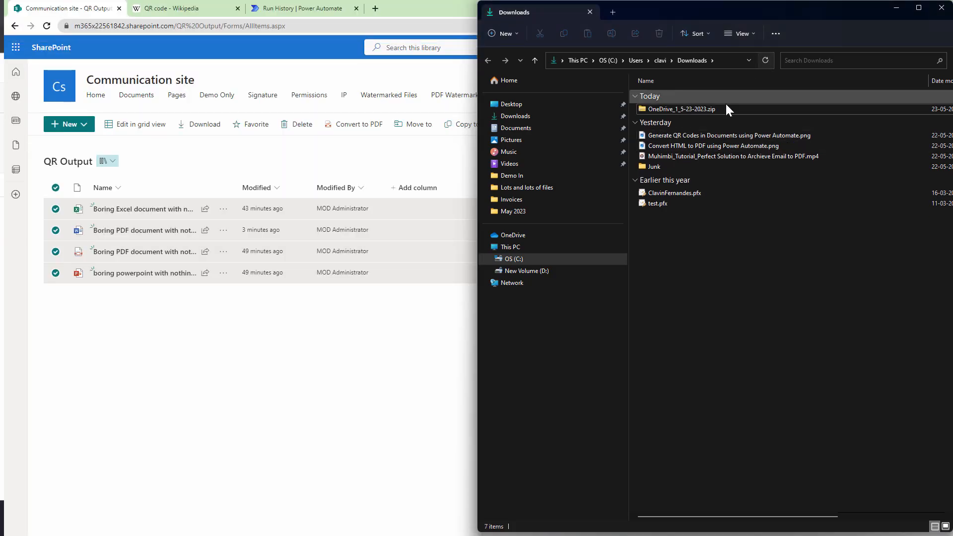
# - Browse the downloaded zip in Windows Explorer and launch the watermarked .pptx file
pyautogui.rightClick(681, 109)
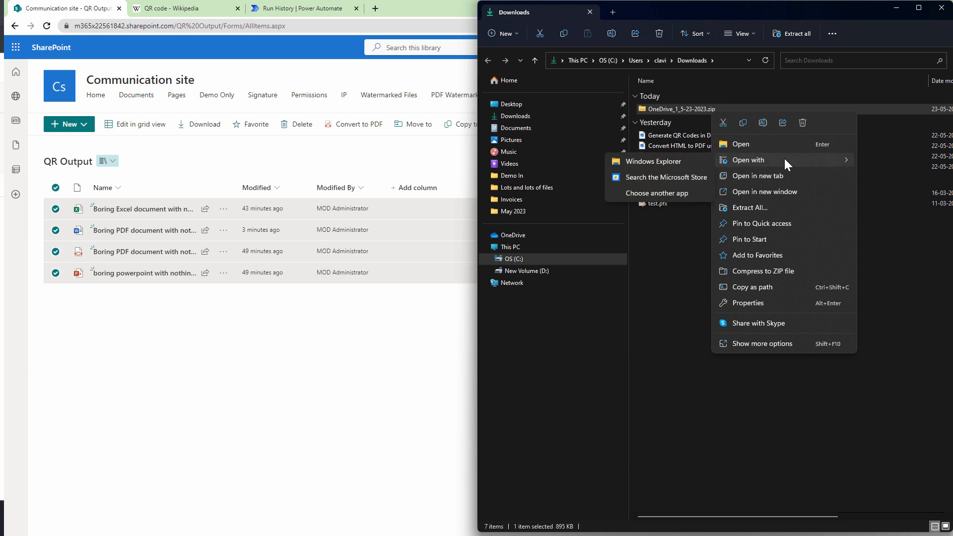
pyautogui.click(740, 144)
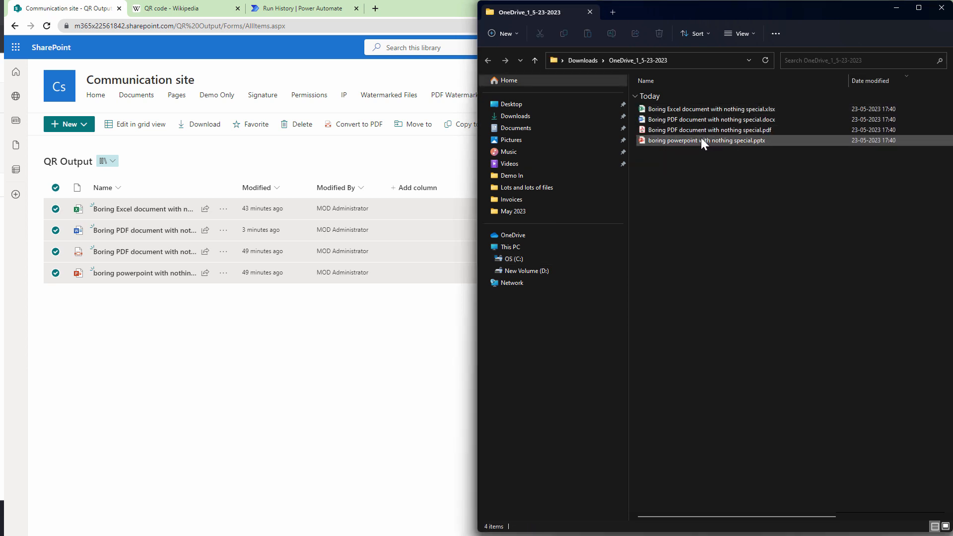
pyautogui.click(705, 140)
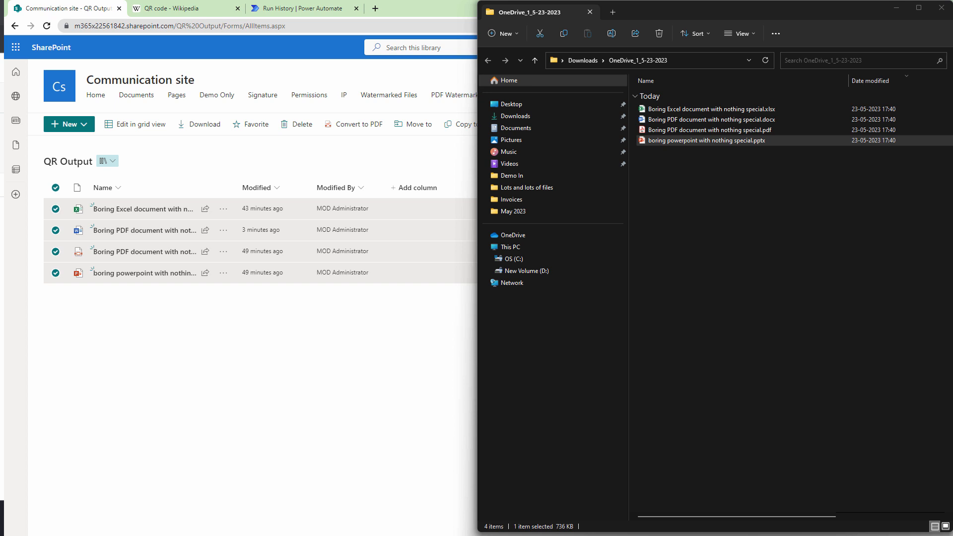
pyautogui.doubleClick(706, 140)
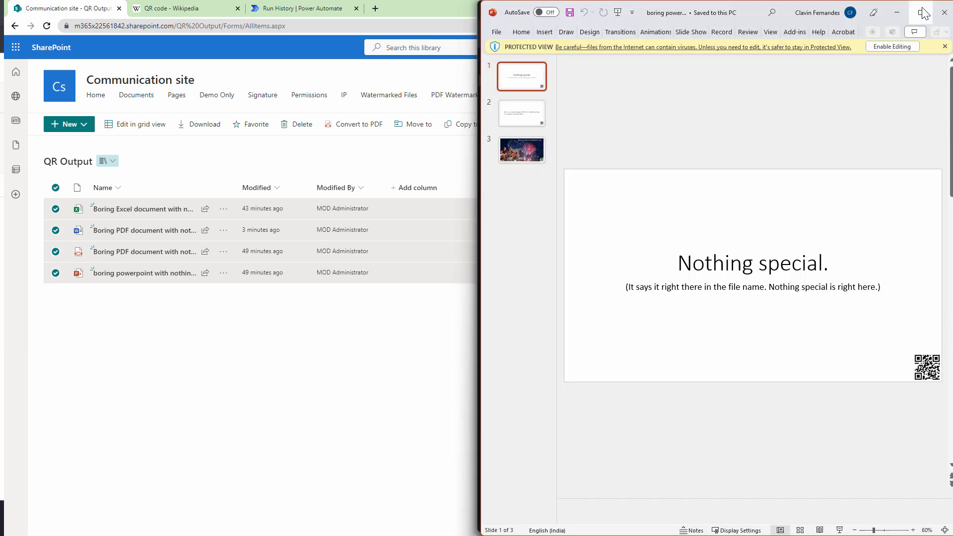
# - Close PowerPoint and scroll the Word document to the bottom-right QR code
pyautogui.click(921, 12)
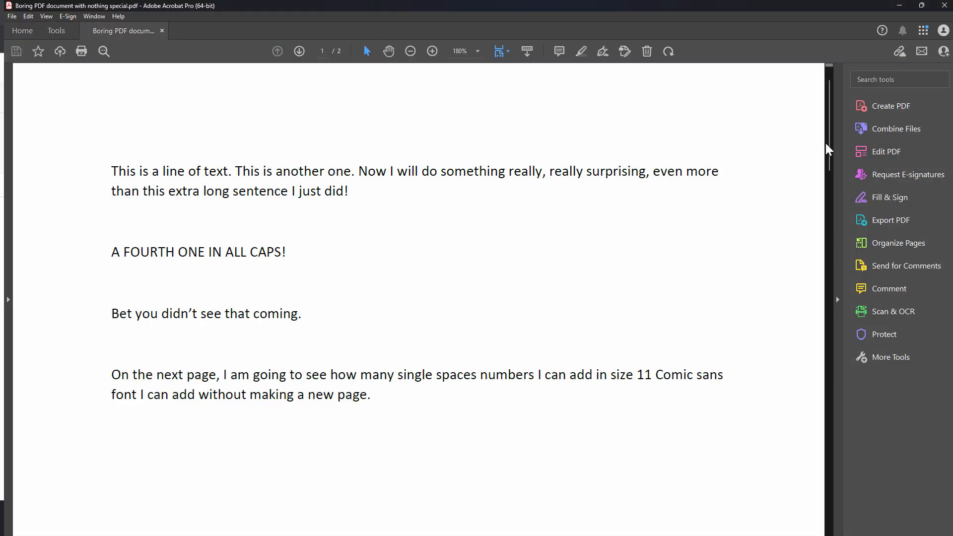
pyautogui.scroll(-3)
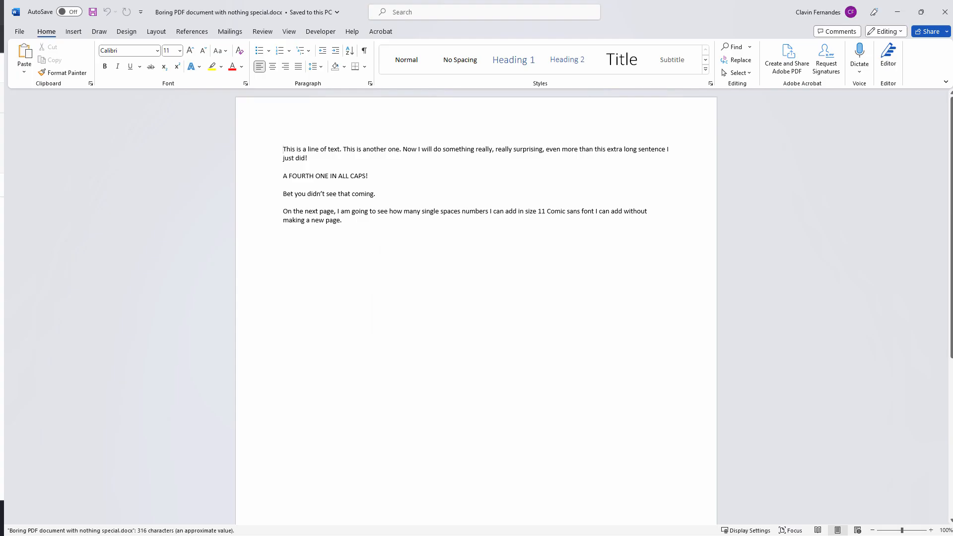
pyautogui.scroll(-3)
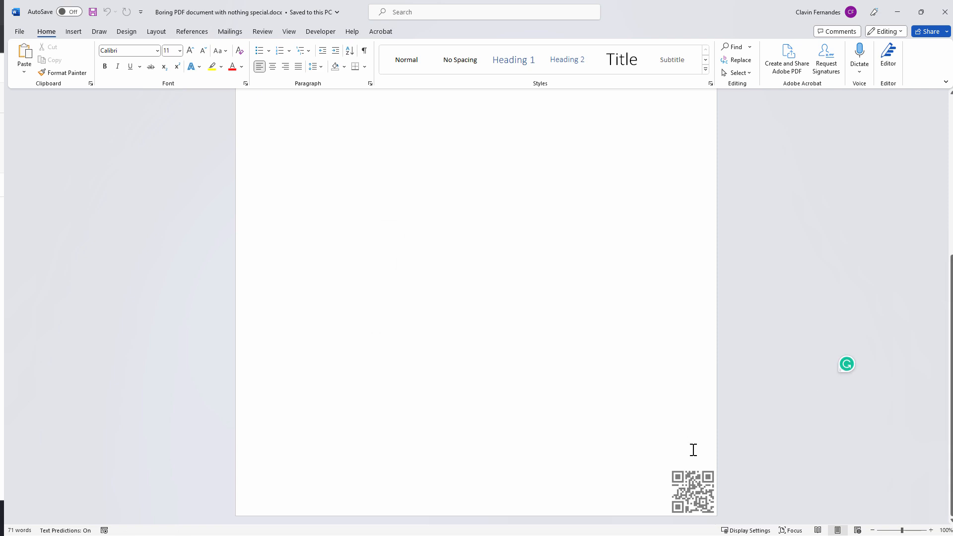